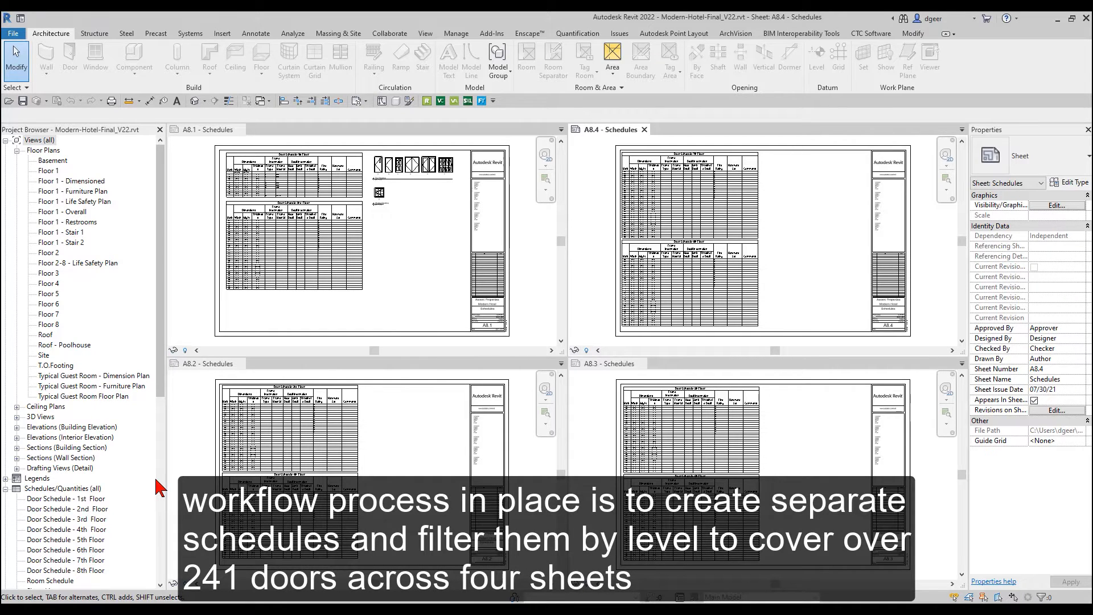
mouse_move(95, 509)
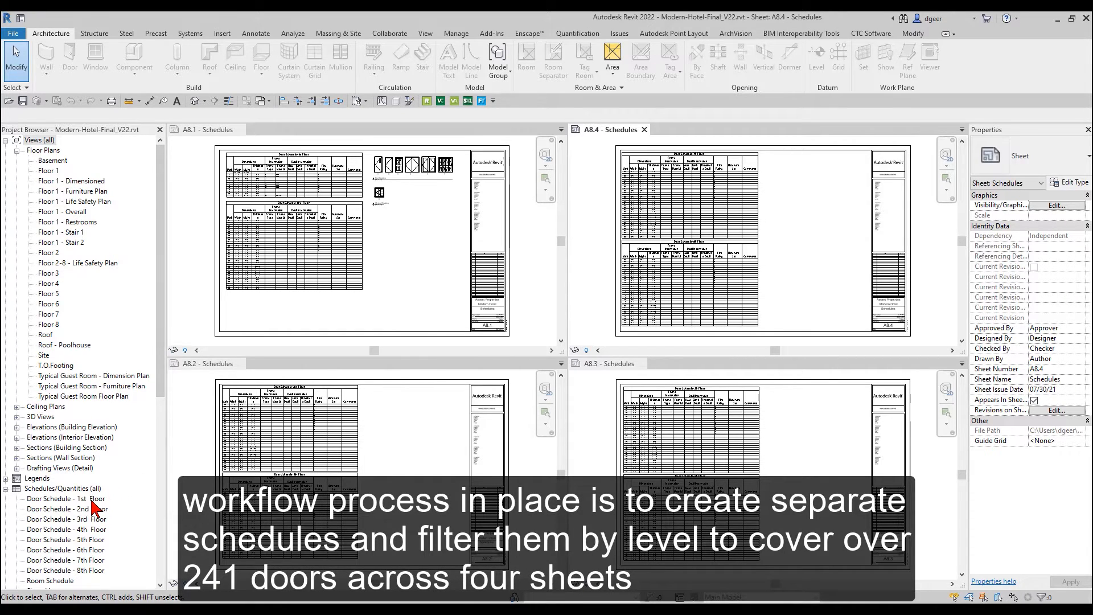
Step: Open the Door Schedule - 1st Floor view from the Project Browser
double_click(66, 498)
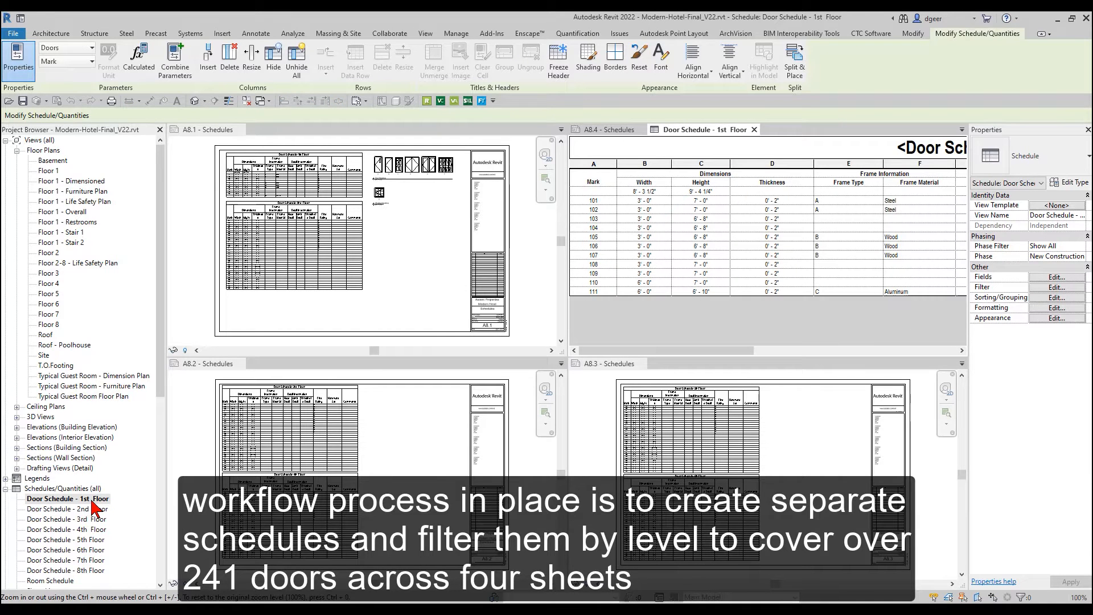
mouse_move(102, 503)
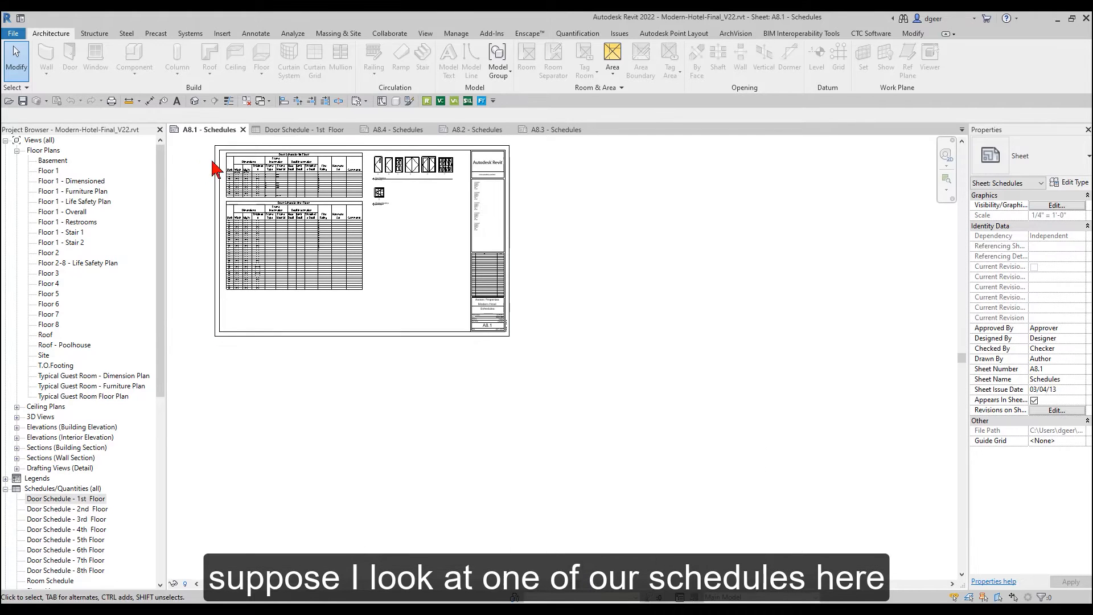
Step: Show the 1st Floor door schedule and bring up its Filter settings from Properties
left_click(304, 128)
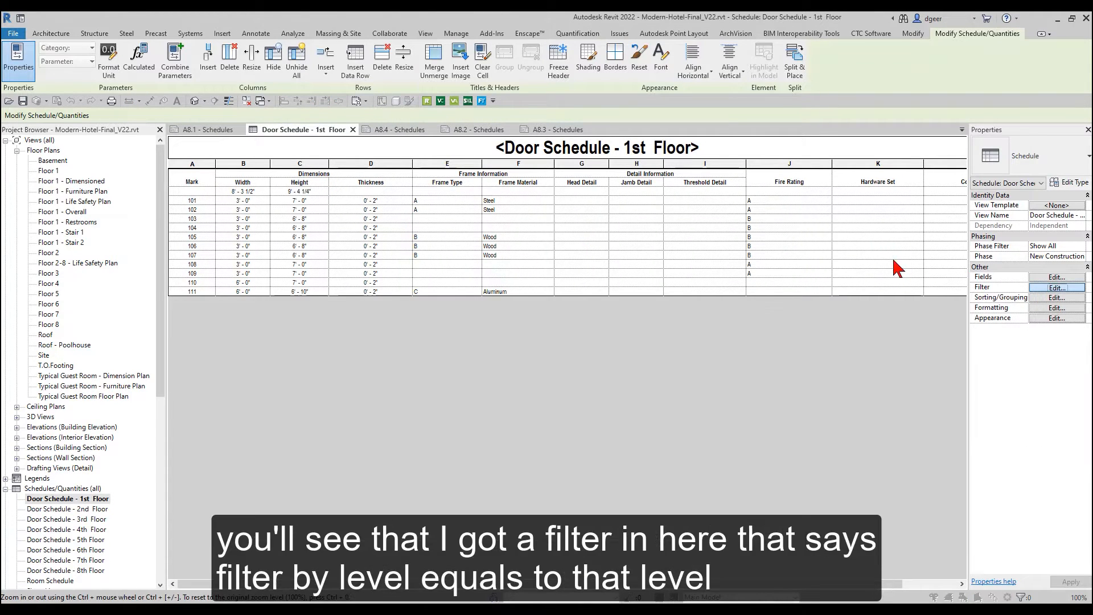
left_click(1057, 287)
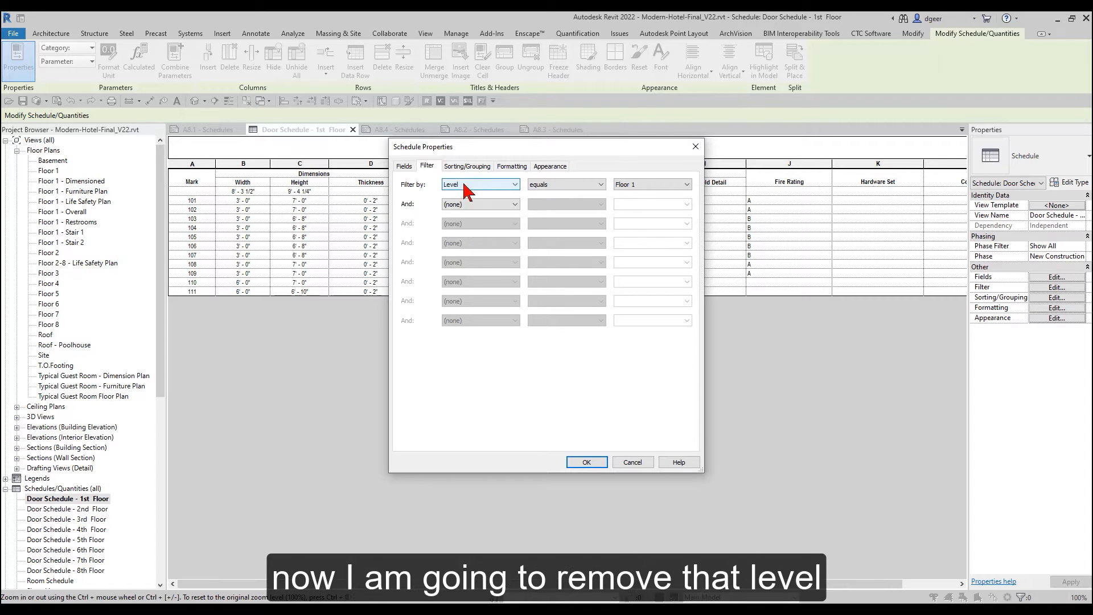
Step: Set the schedule's Filter by to (none) so all floors' doors list, then return to sheet A8.1
left_click(479, 184)
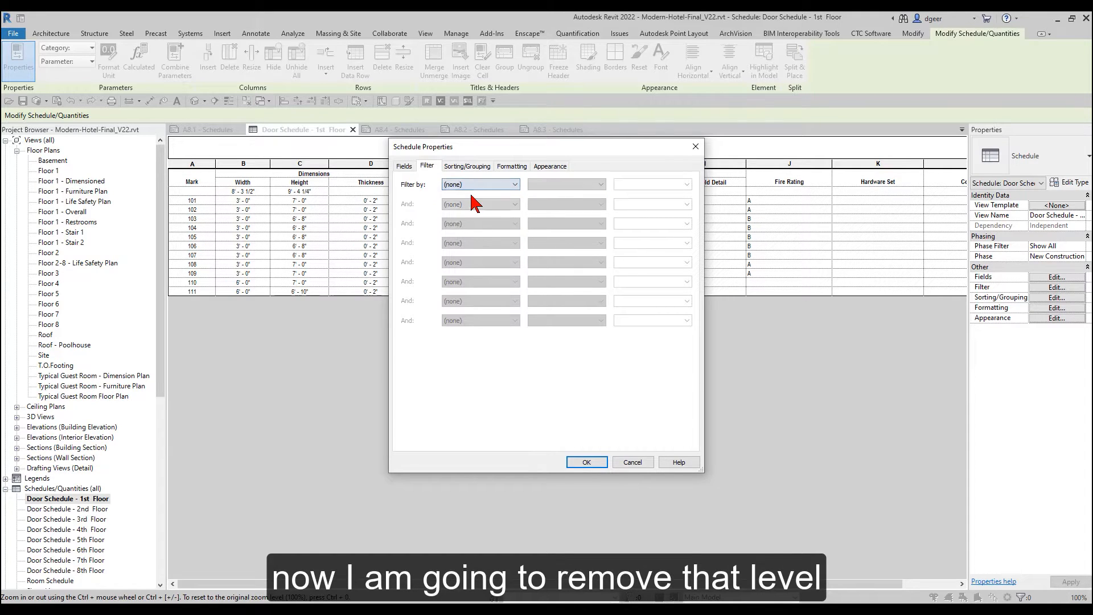
mouse_move(585, 462)
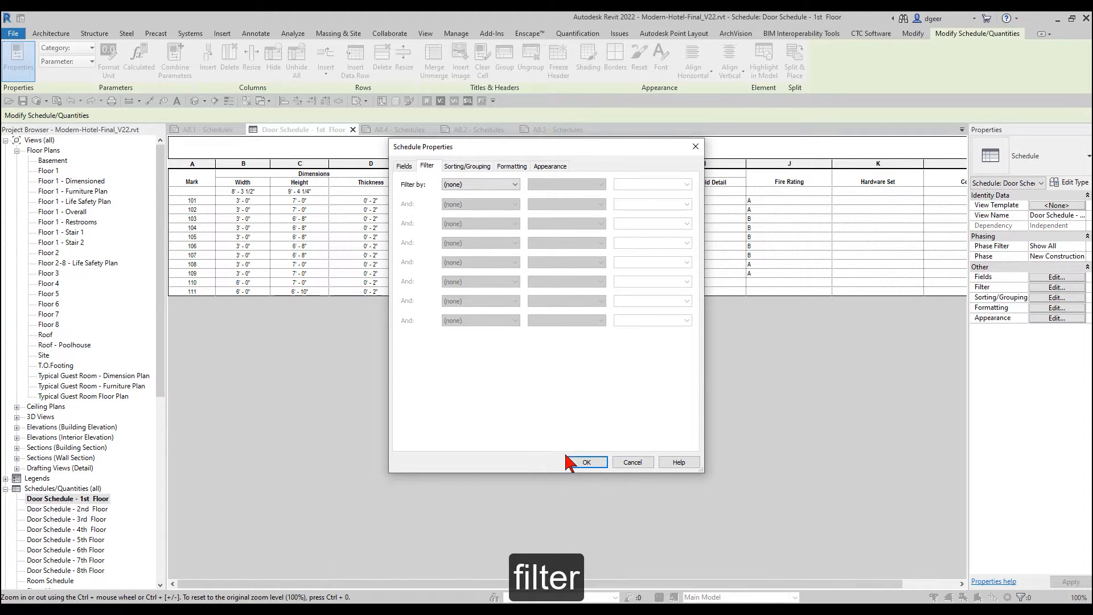
left_click(585, 461)
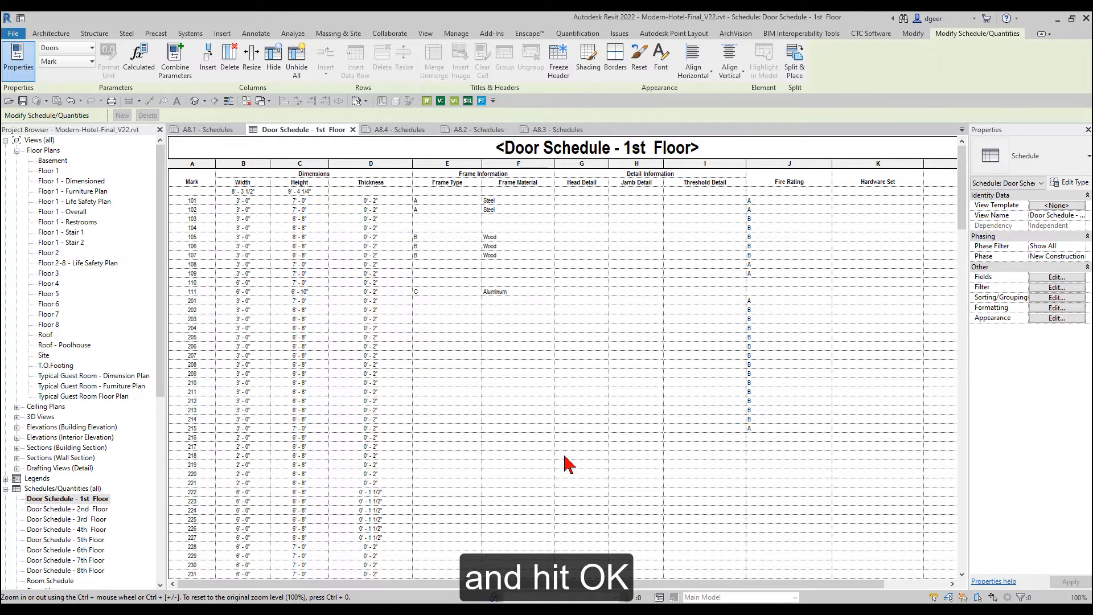
mouse_move(237, 150)
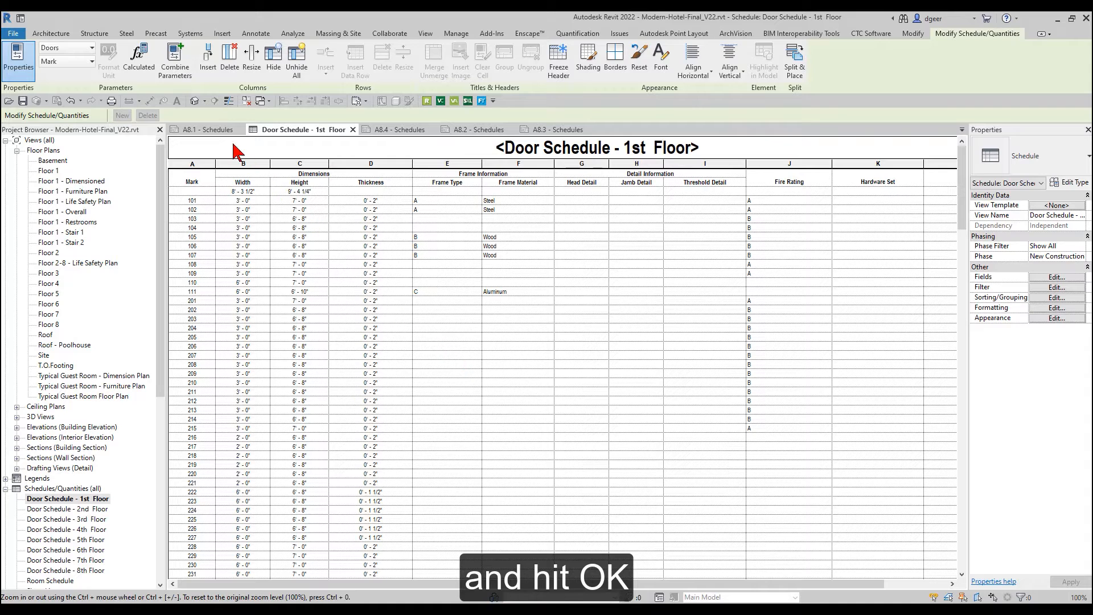
left_click(205, 129)
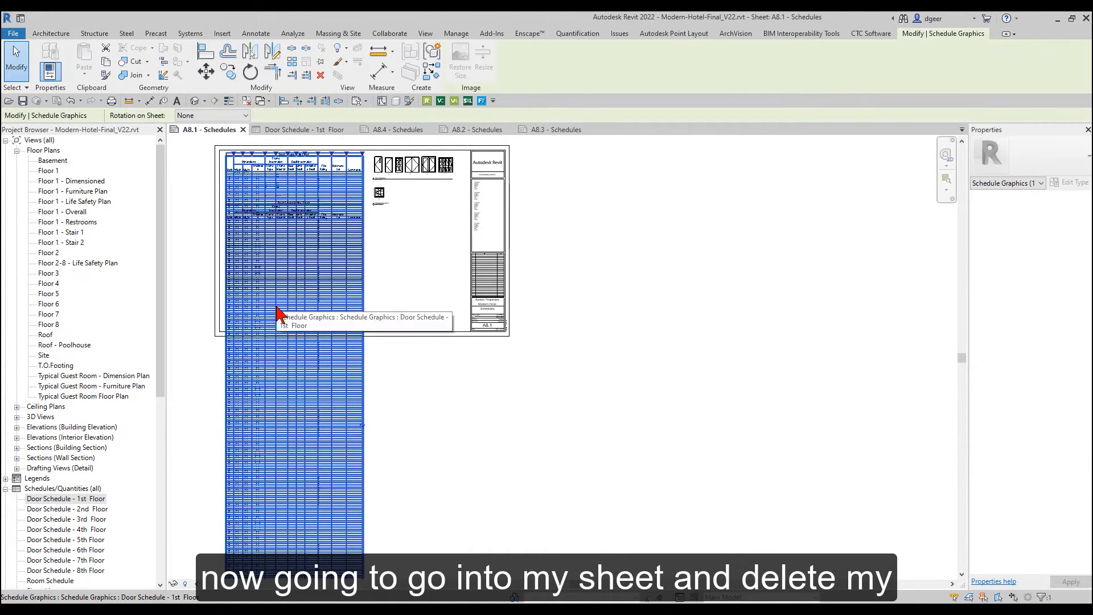
Step: Delete the placed schedule from A8.1 and remove the 2nd–8th Floor door schedules
key("Delete")
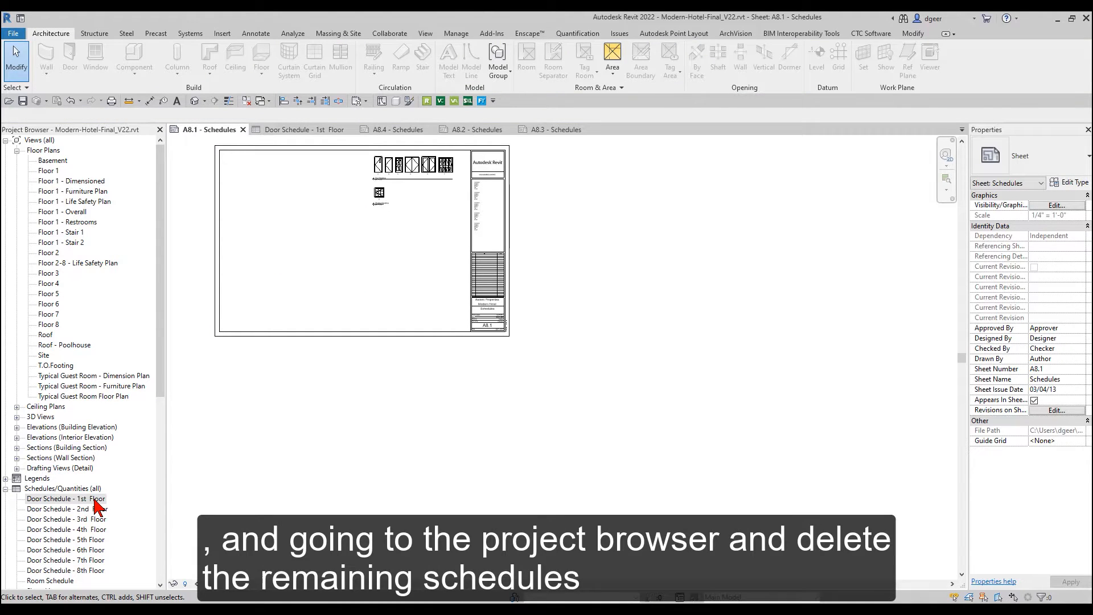
left_click(66, 509)
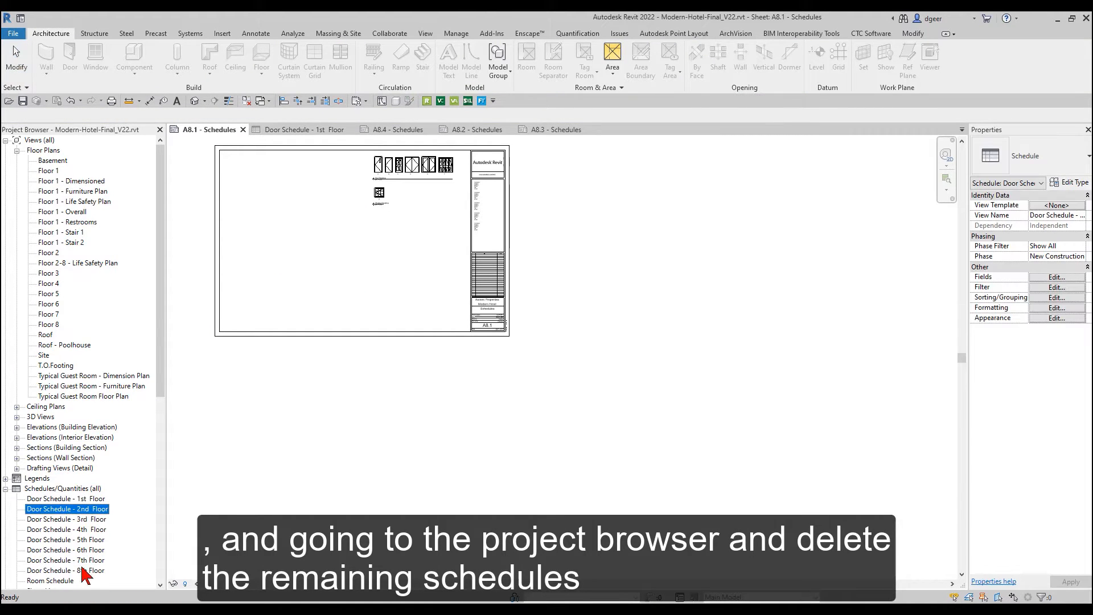
left_click(66, 569)
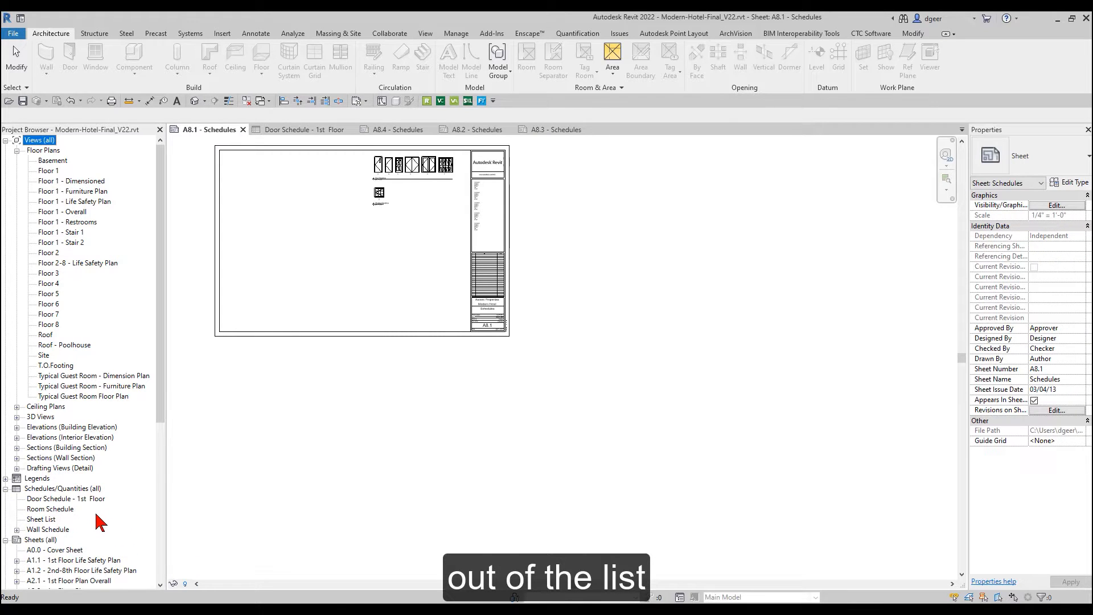
mouse_move(220, 293)
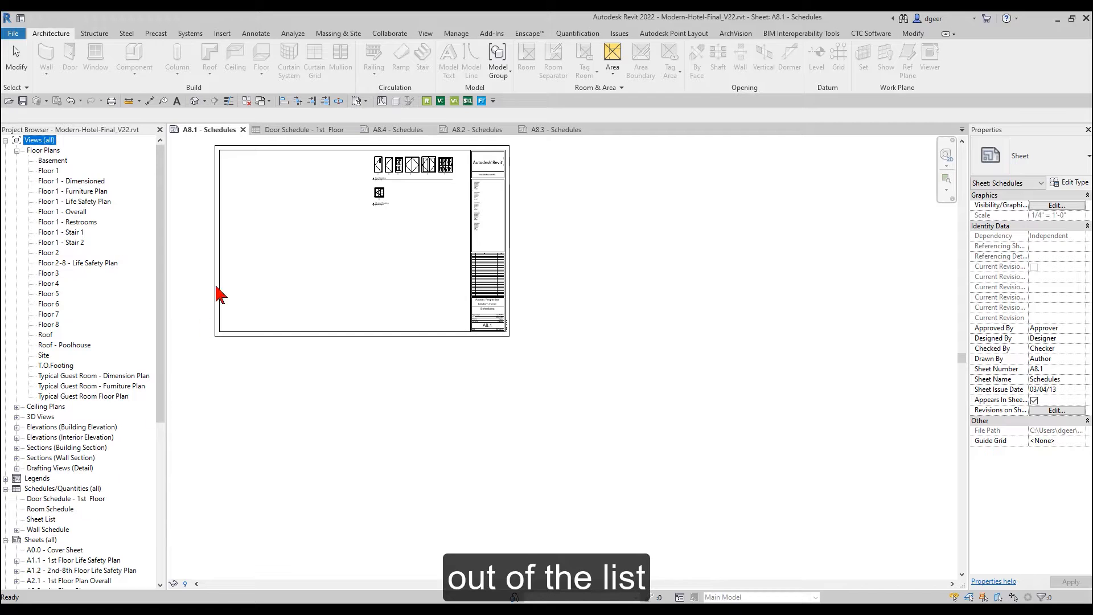
left_click(299, 129)
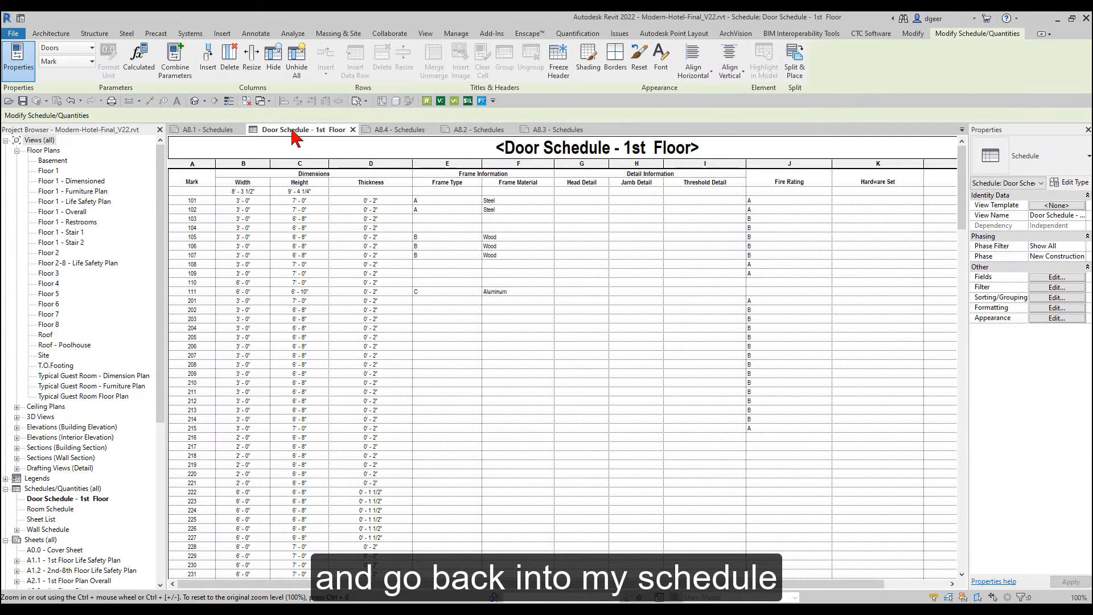
mouse_move(293, 132)
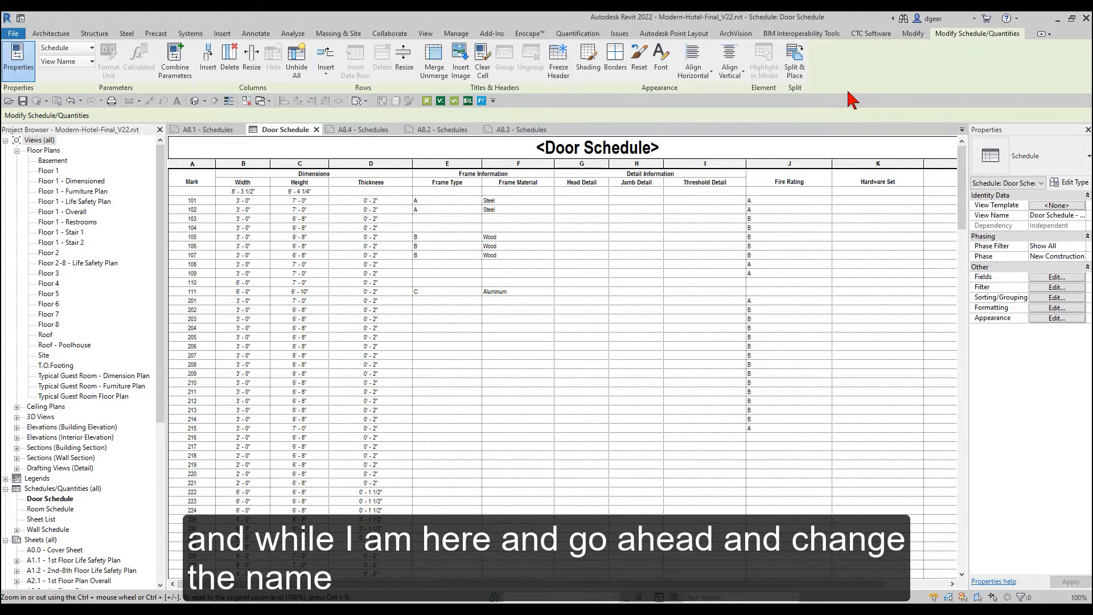
mouse_move(794, 59)
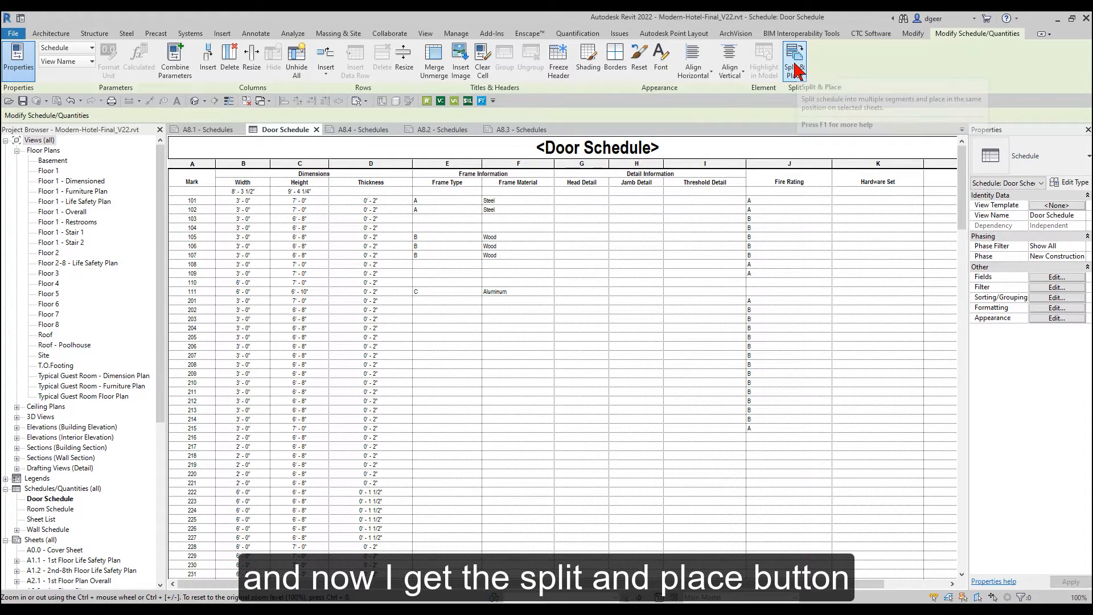
mouse_move(793, 62)
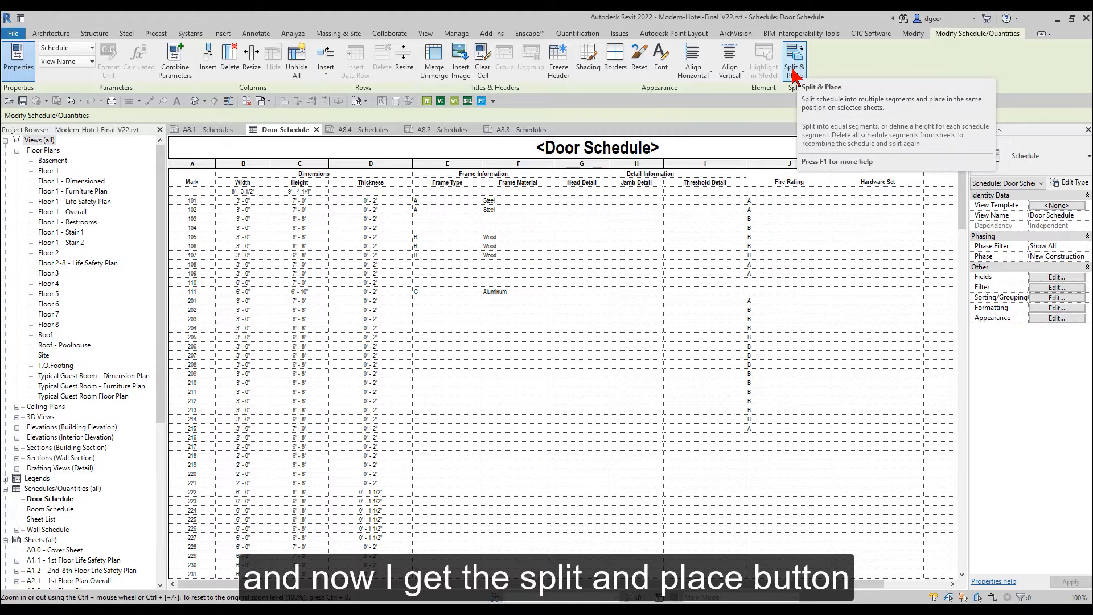
Step: Split & Place the Door Schedule onto A8.1, A8.2 and A8.3 with a custom 1'-8" segment height
left_click(794, 60)
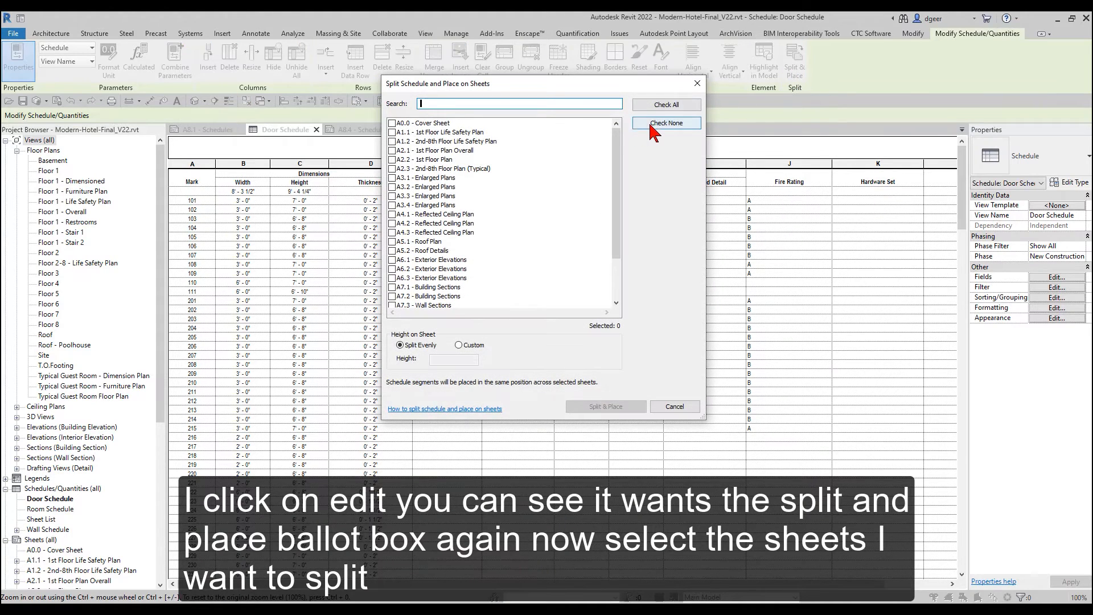
mouse_move(616, 151)
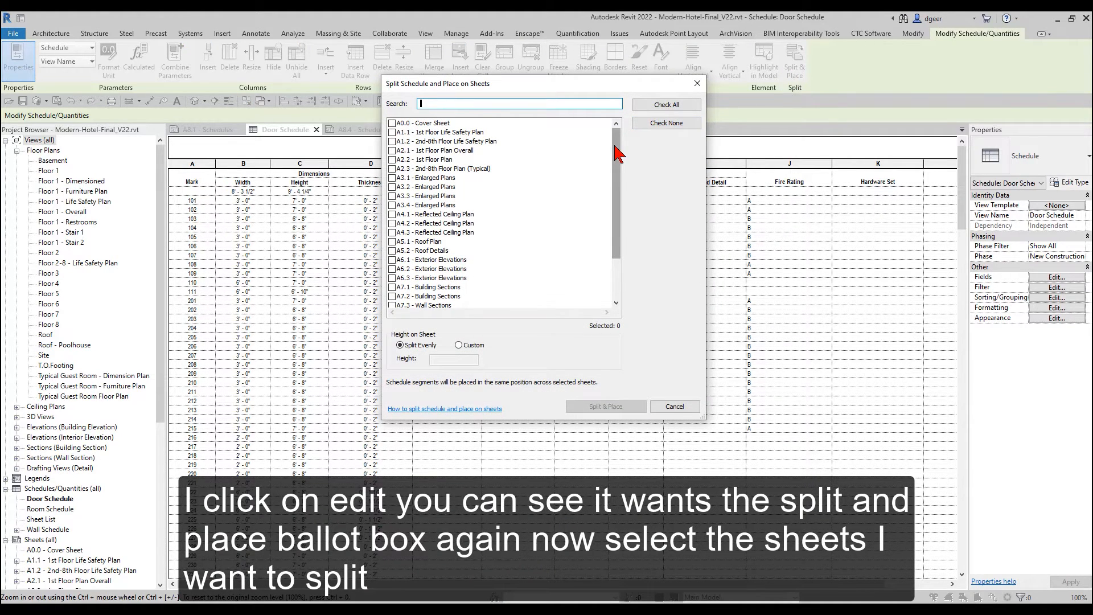
scroll("down", 3)
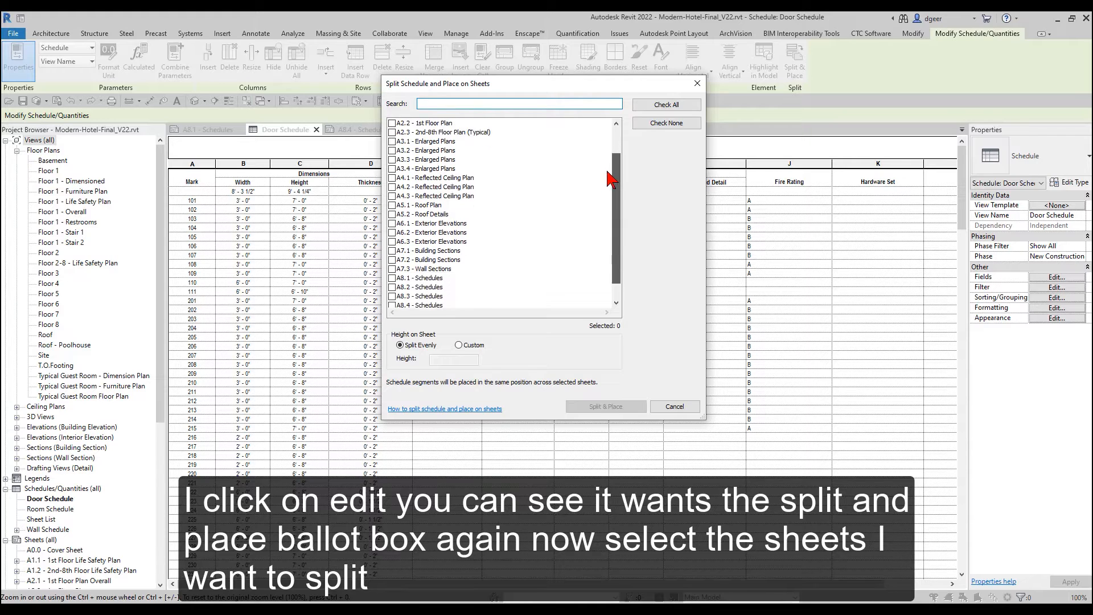
left_click(393, 260)
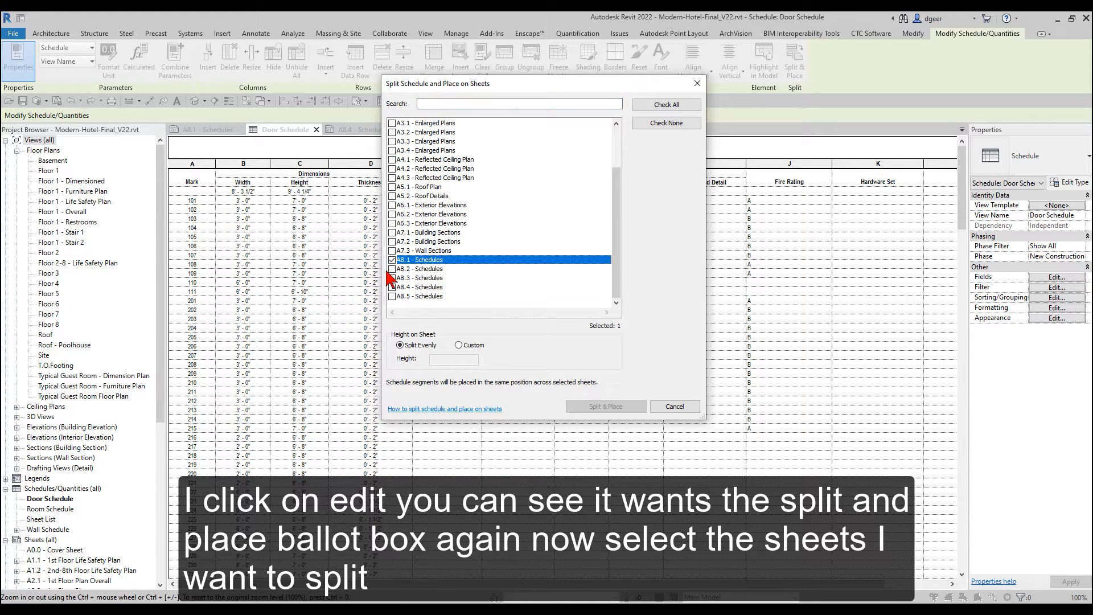
left_click(393, 278)
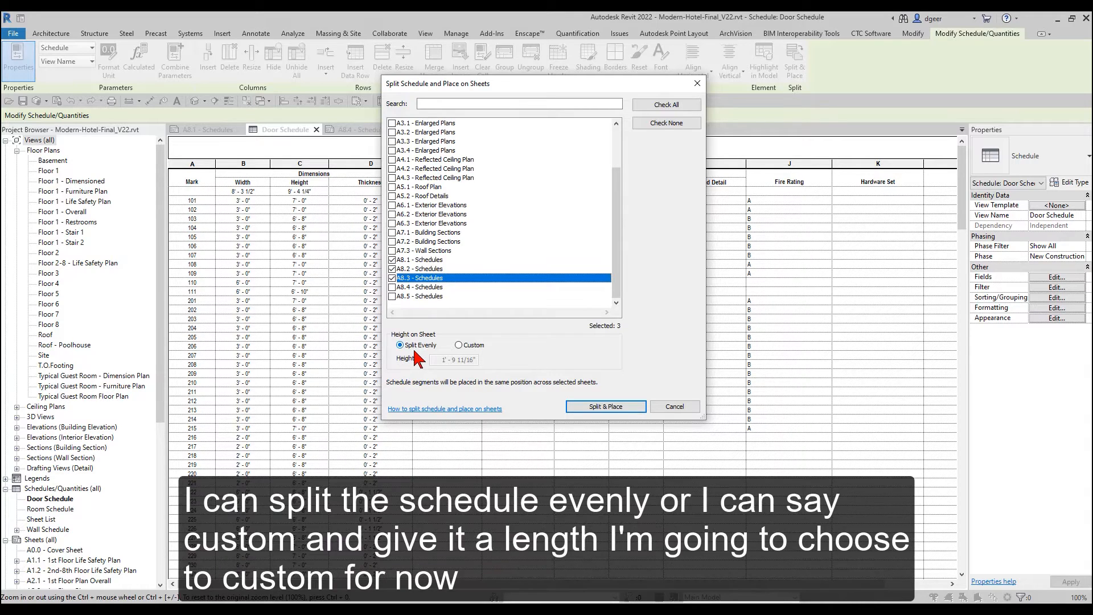
left_click(459, 344)
type("1' - 8")
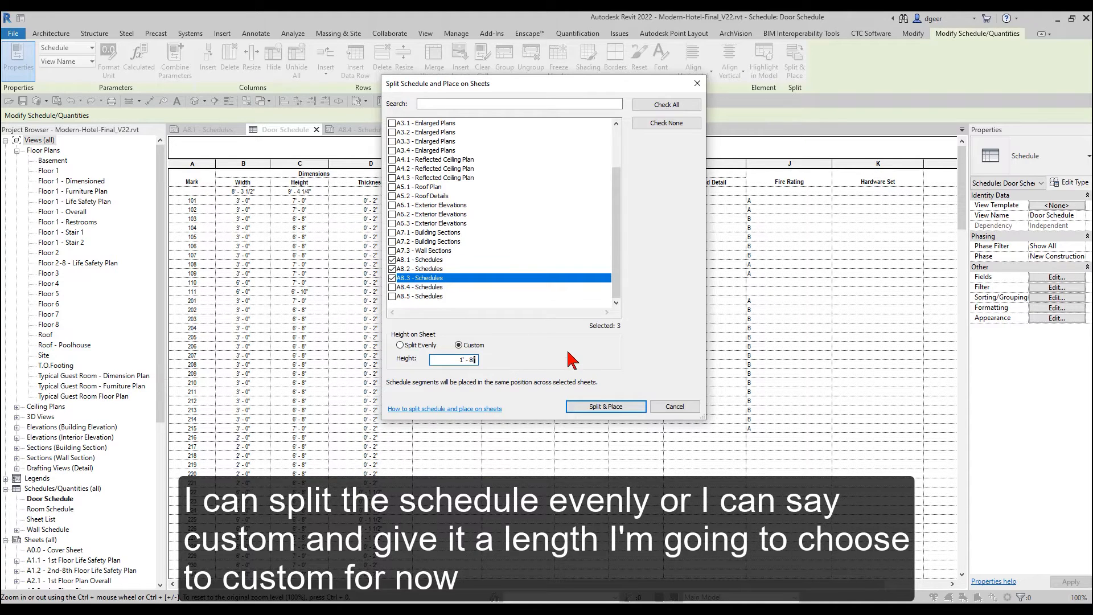
left_click(605, 406)
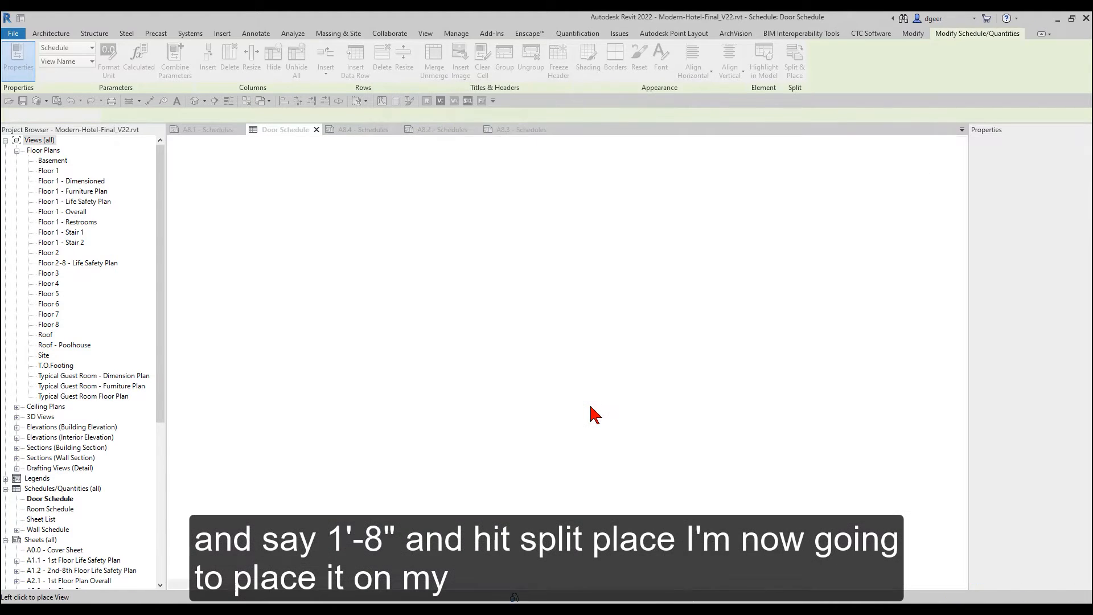
left_click(205, 130)
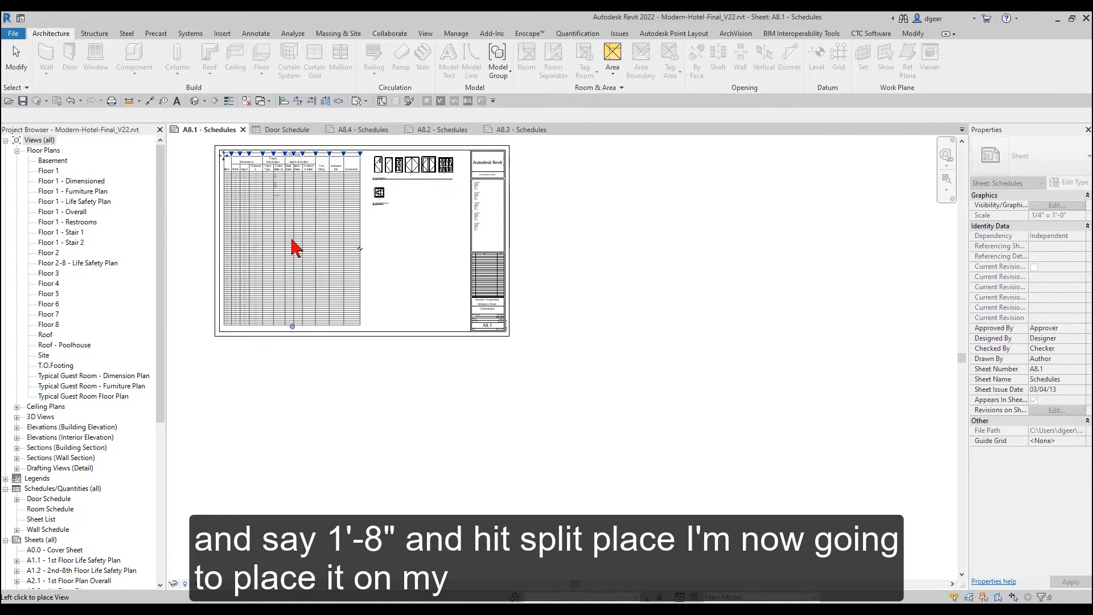
Step: Place the first segment on A8.1, then inspect A8.2 and select the overflowing segment on A8.3
left_click(289, 237)
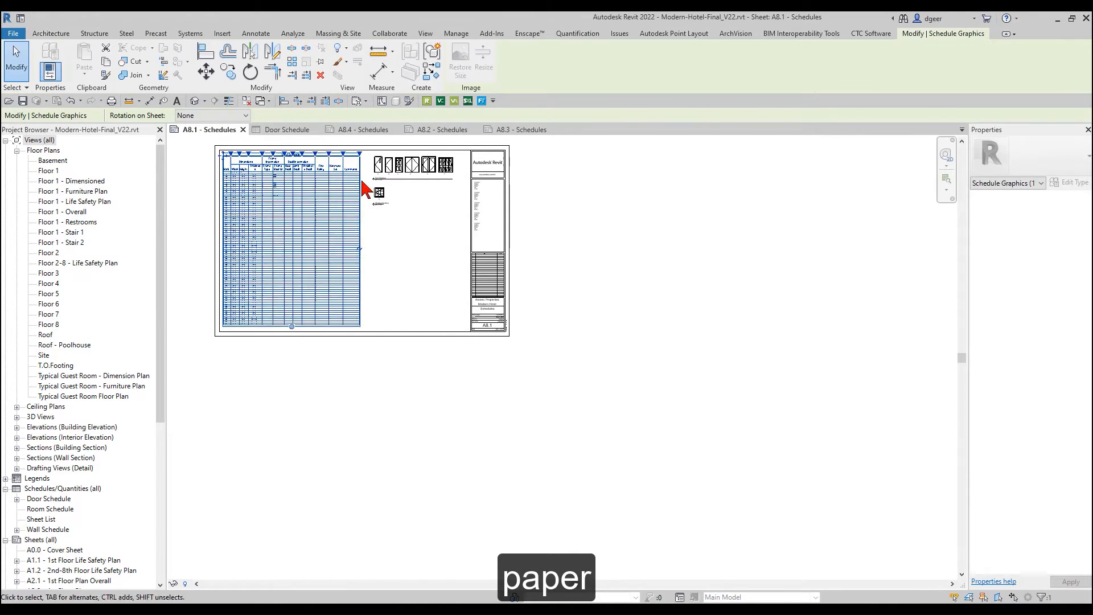
left_click(429, 129)
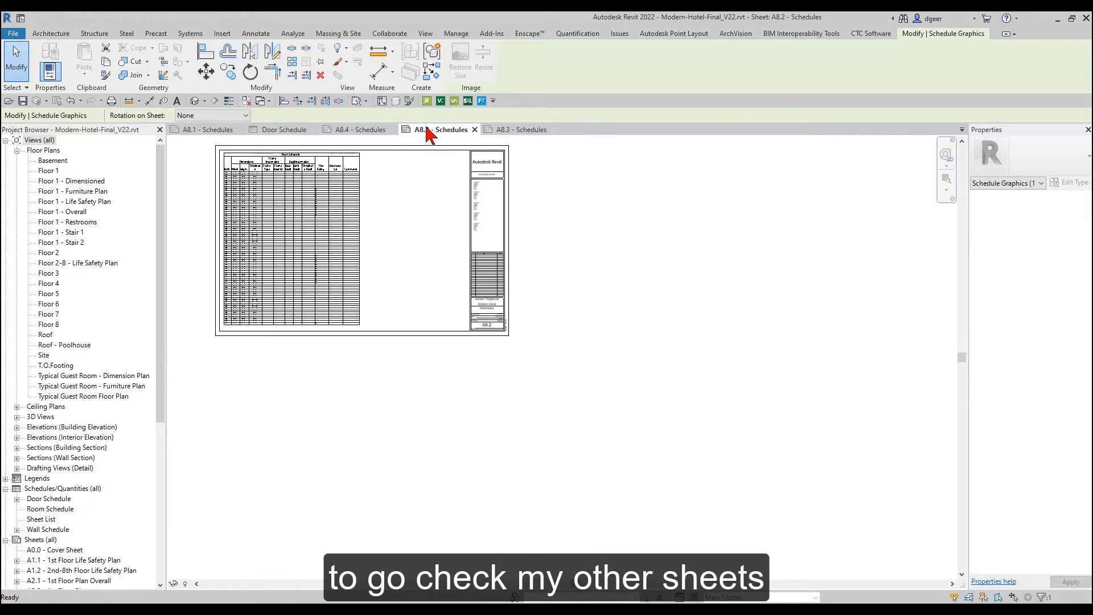
left_click(519, 128)
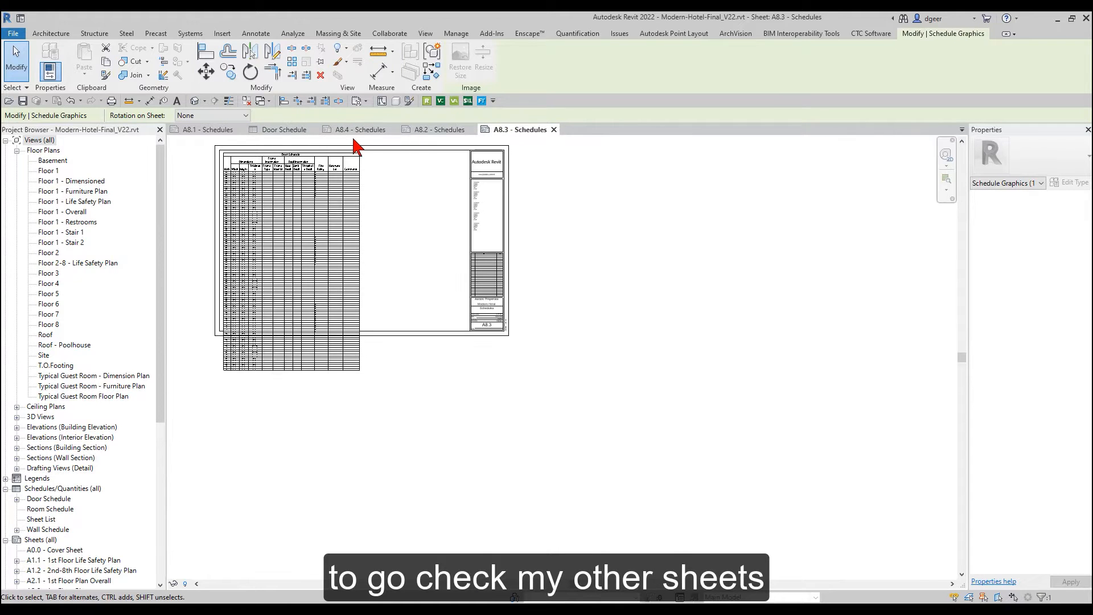
left_click(292, 266)
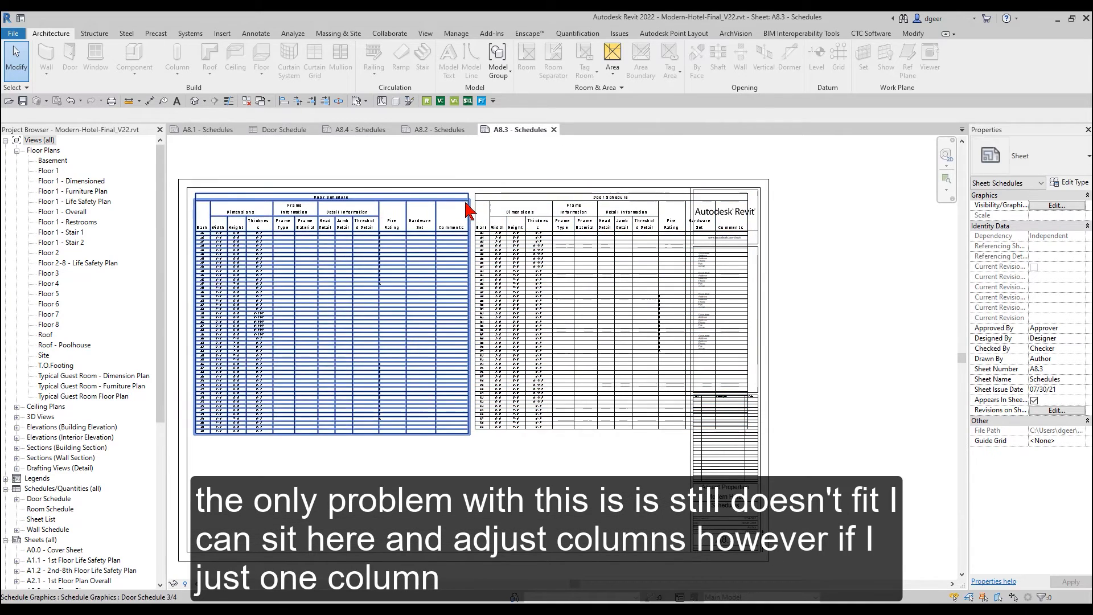
Step: Narrow the Comments column on A8.3's segment and confirm A8.2's segment follows
left_click(327, 314)
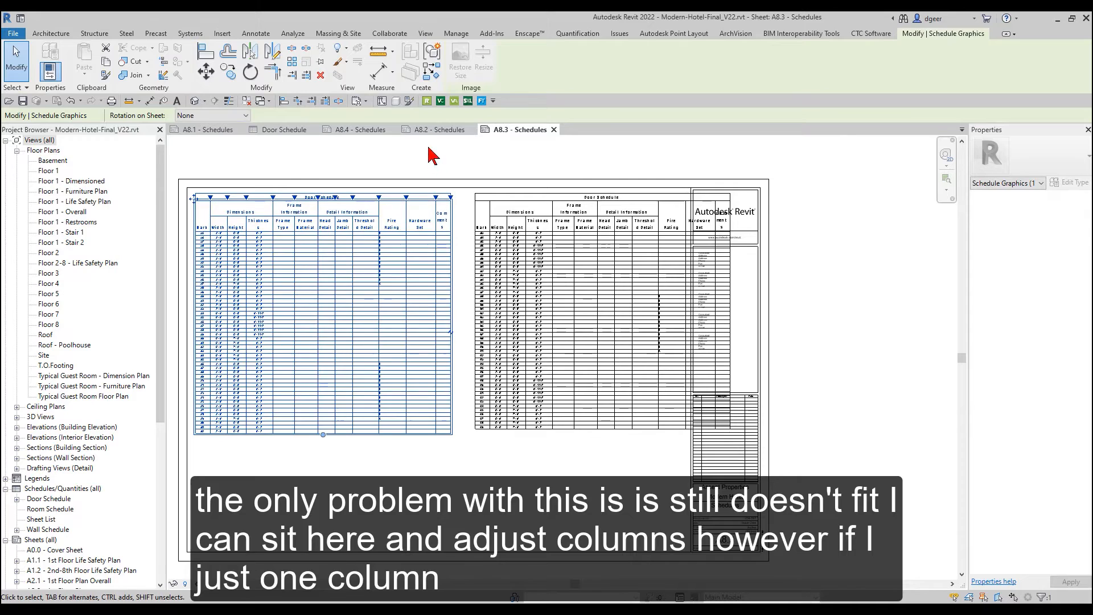
left_click(440, 130)
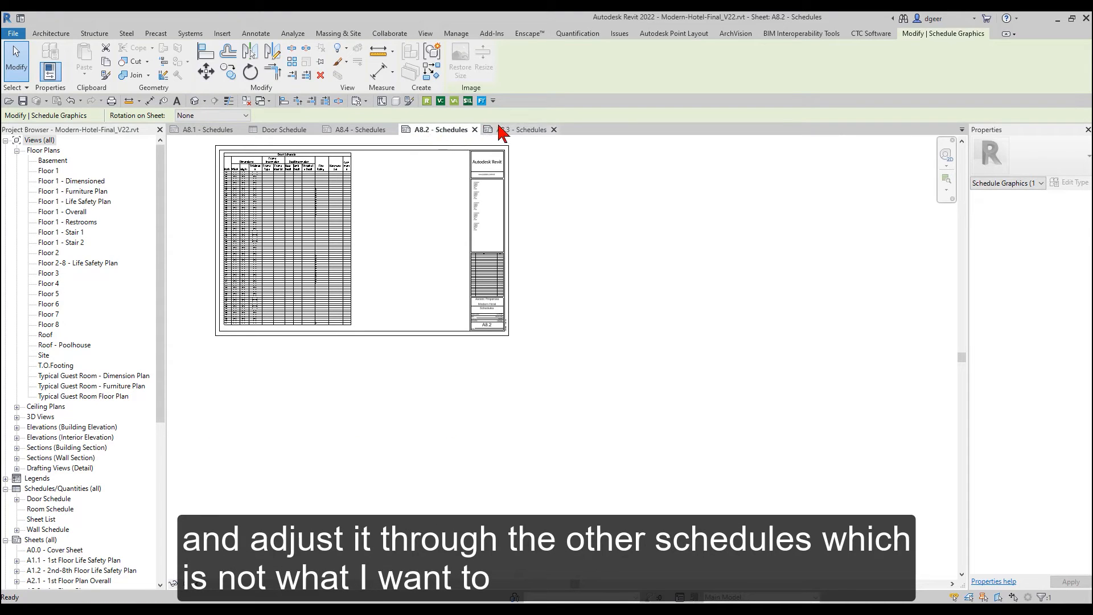
left_click(517, 128)
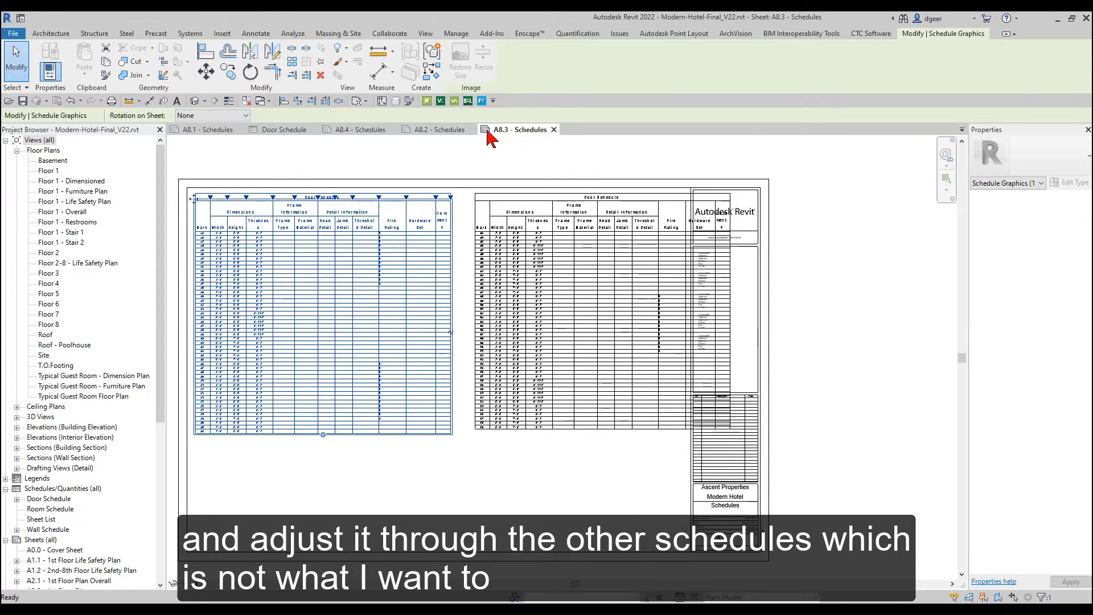
mouse_move(300, 136)
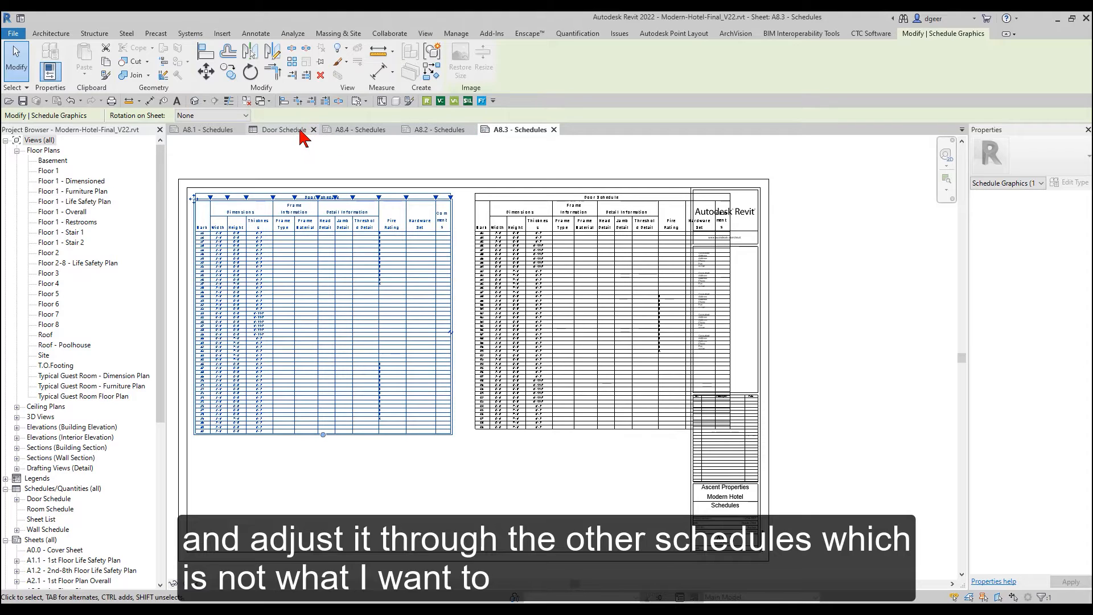
mouse_move(285, 129)
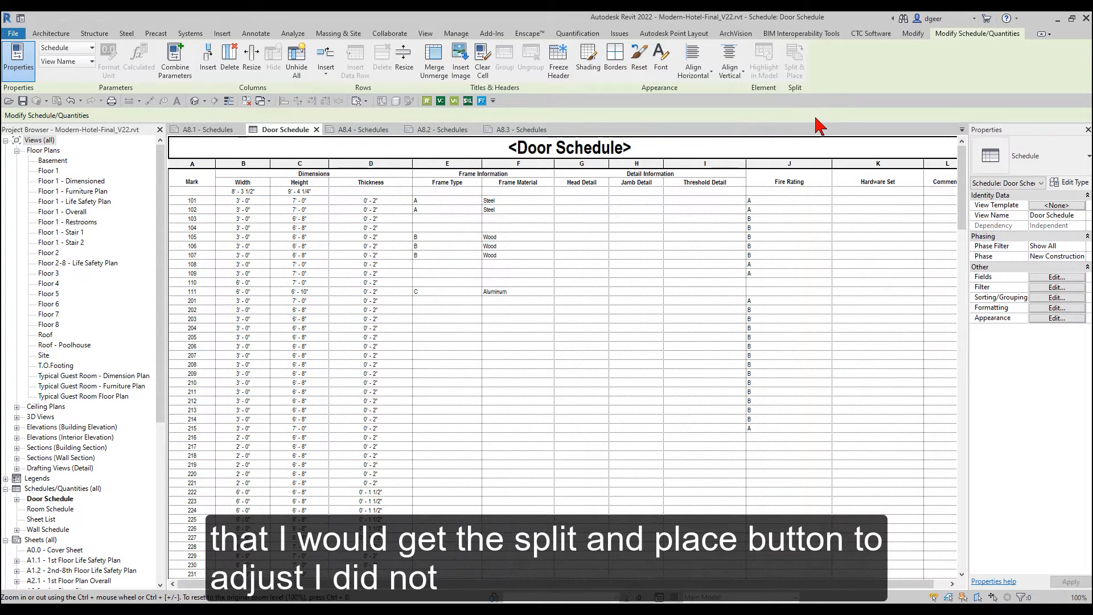
mouse_move(793, 59)
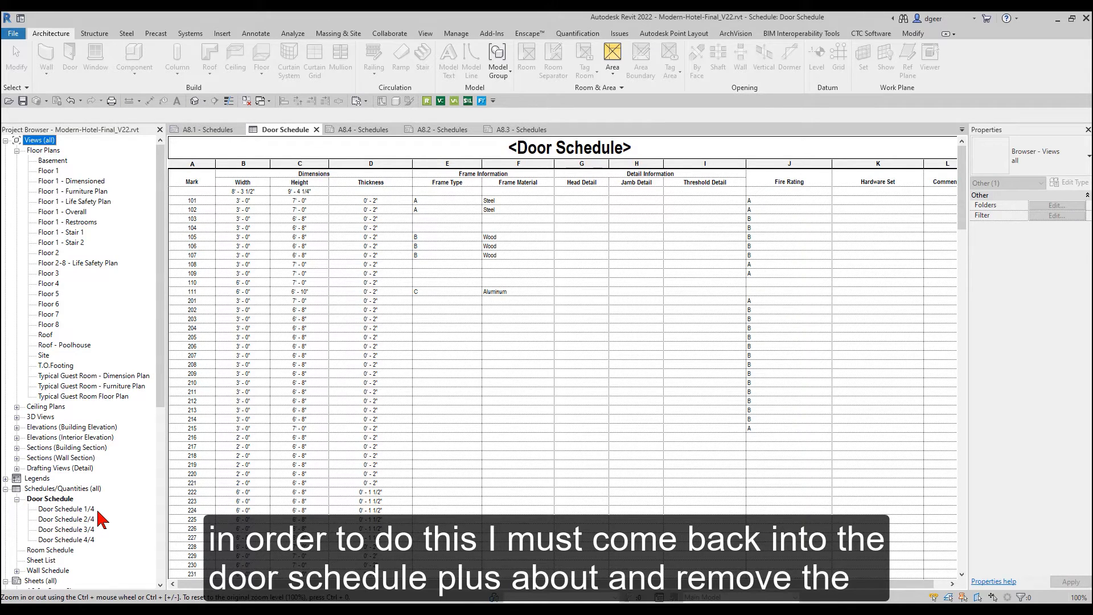
Step: Delete the dependent Door Schedule 1/4–4/4 views, check A8.1 is empty, and reopen Door Schedule
left_click(65, 509)
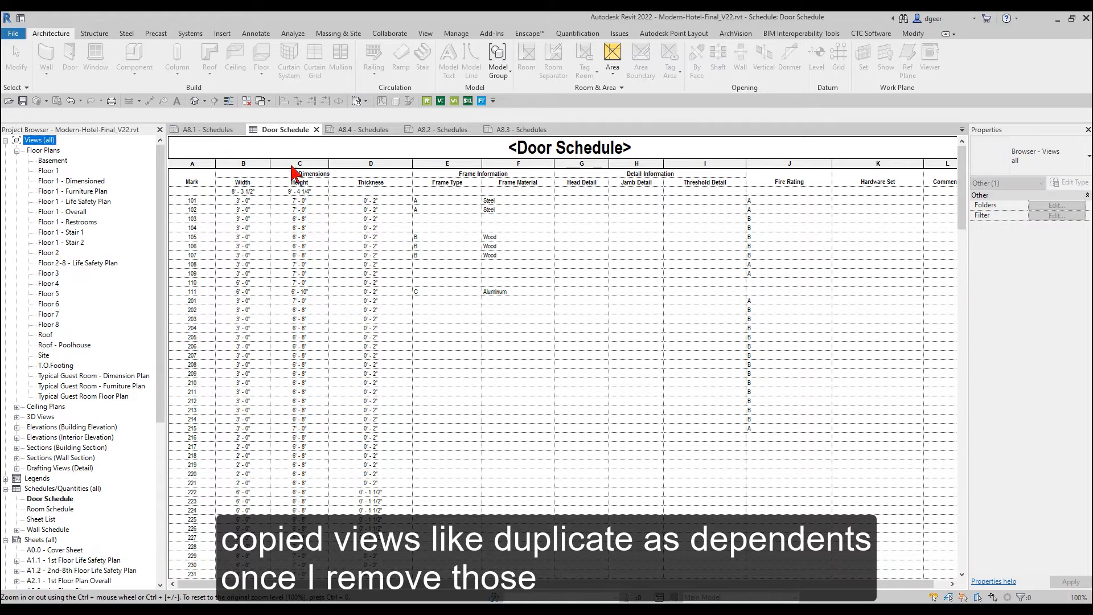
left_click(206, 128)
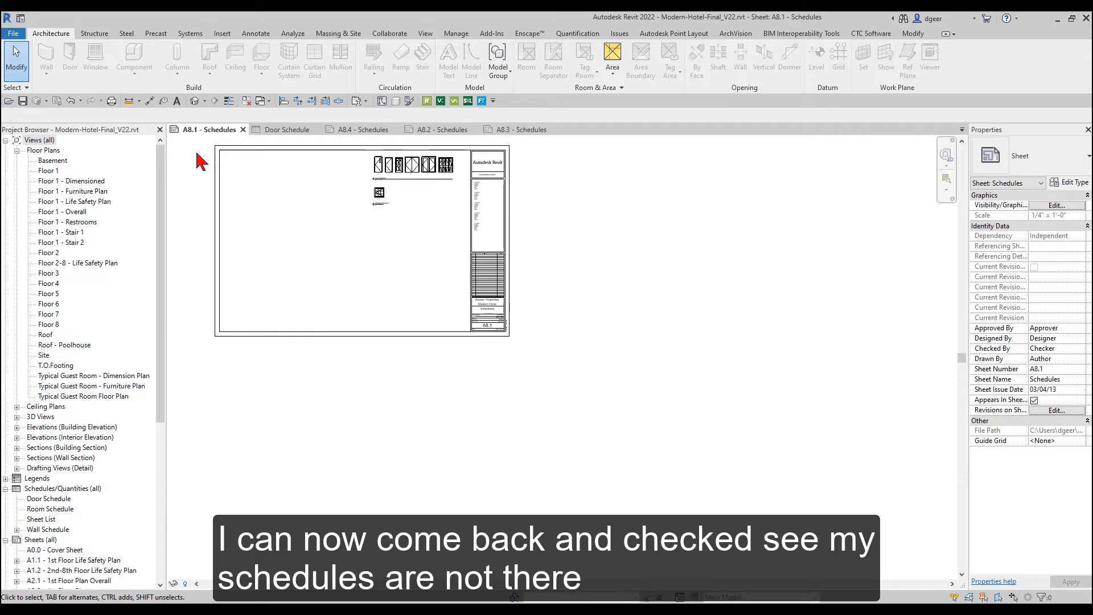
double_click(49, 499)
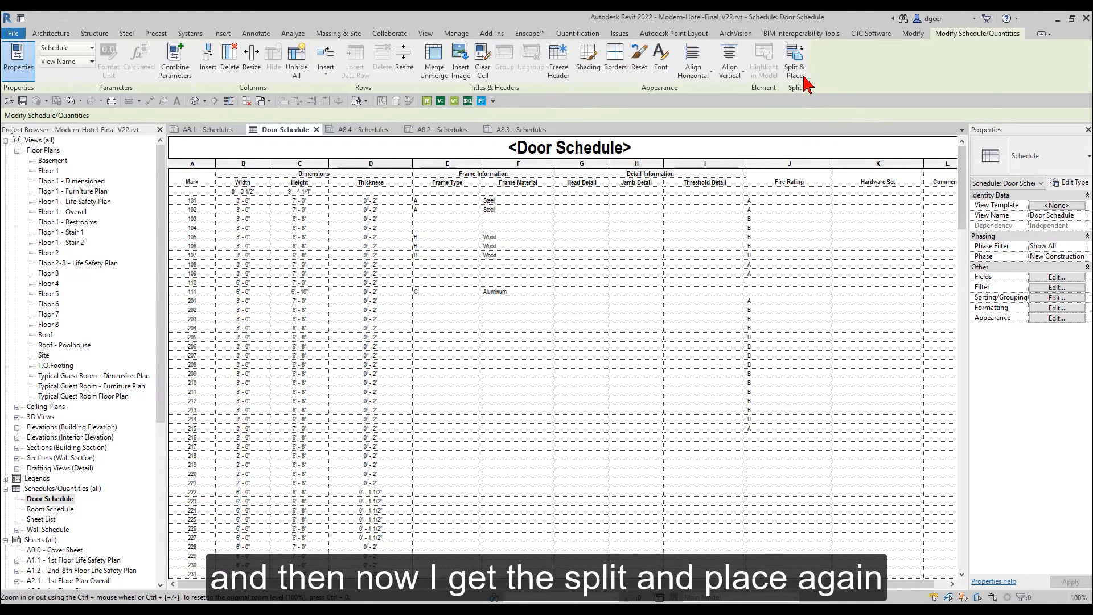
mouse_move(794, 59)
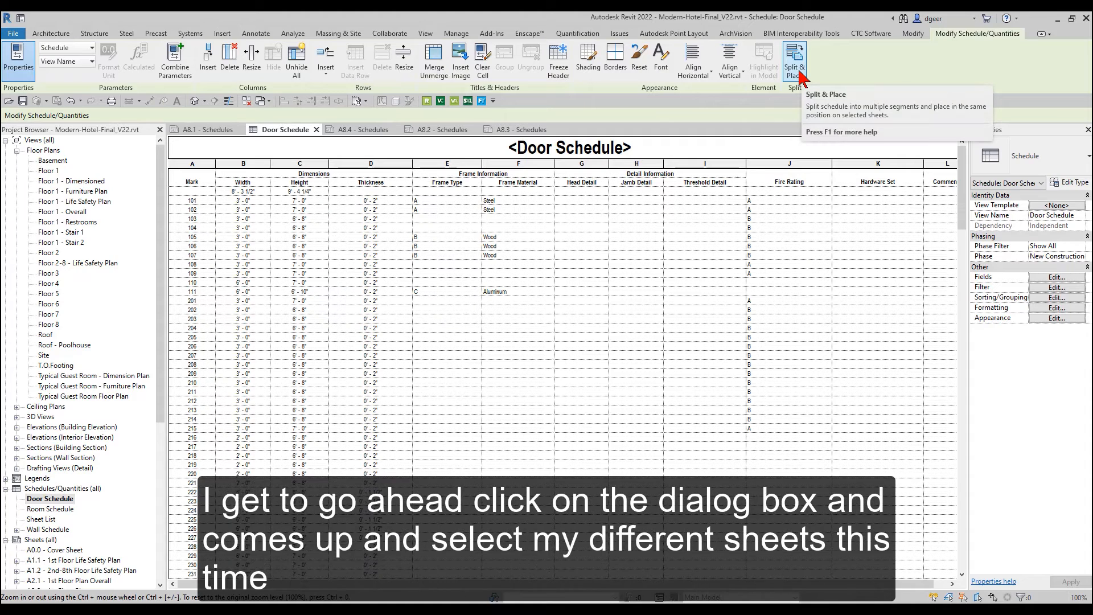
Step: Split & Place the Door Schedule evenly across sheets A8.1, A8.2, A8.3 and A8.4
left_click(794, 59)
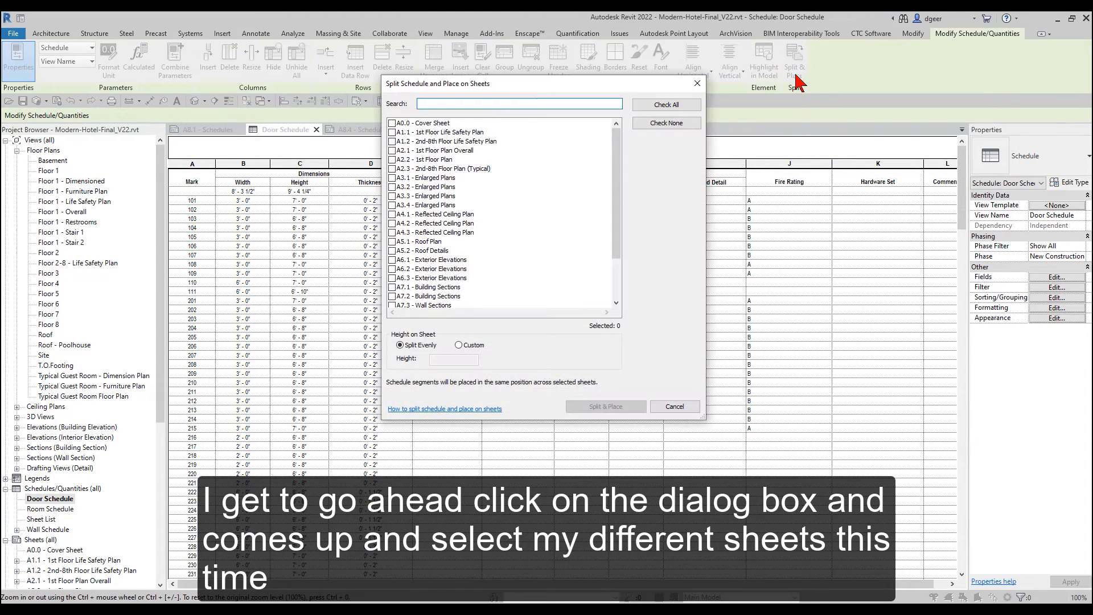
scroll("down", 3)
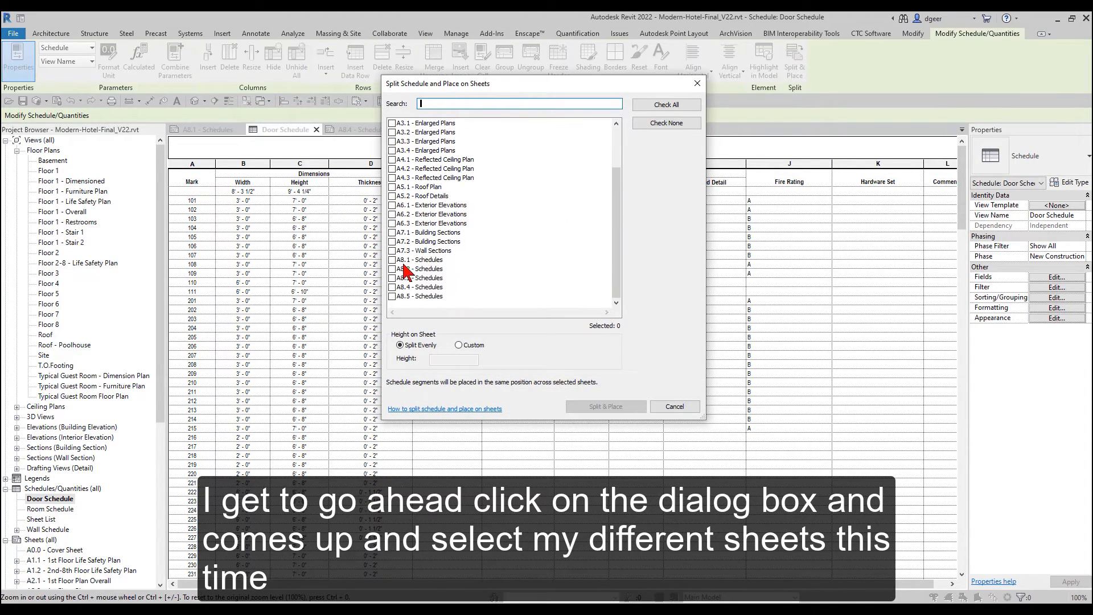
left_click(392, 269)
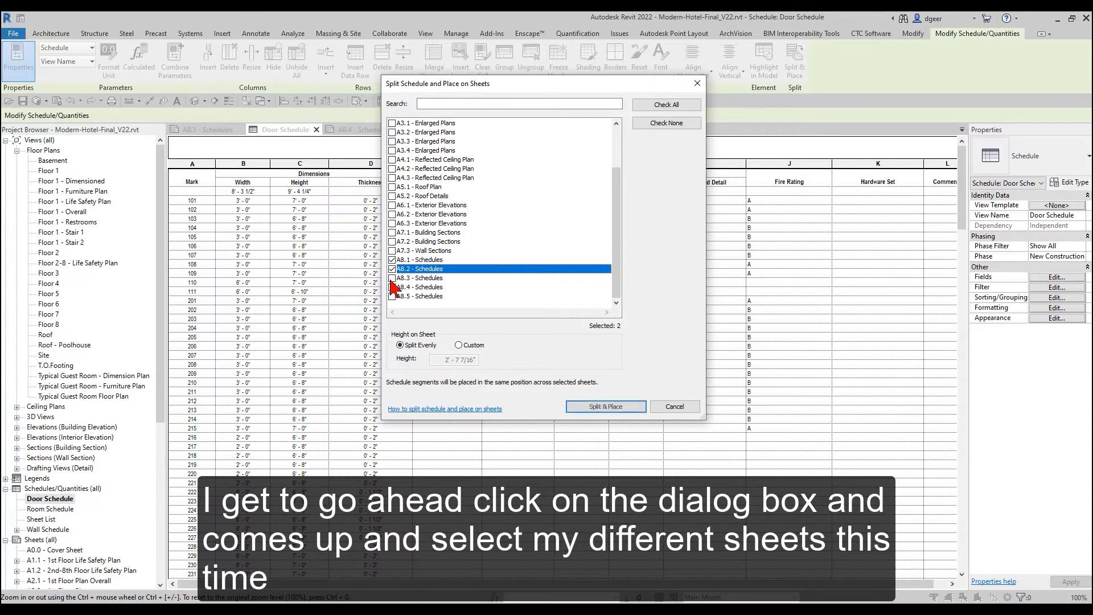
left_click(392, 287)
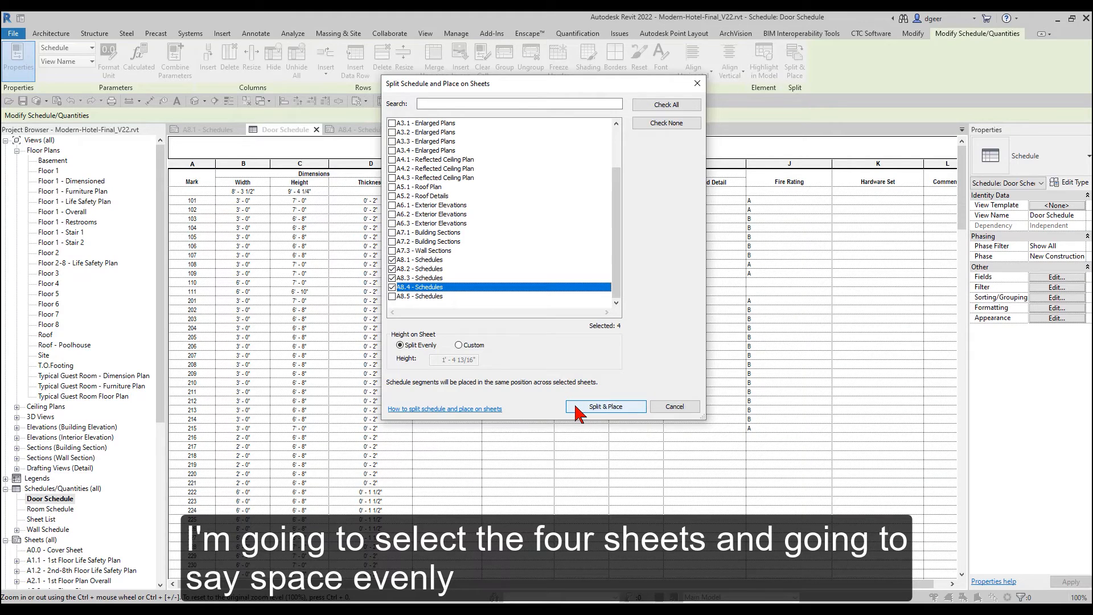
left_click(603, 407)
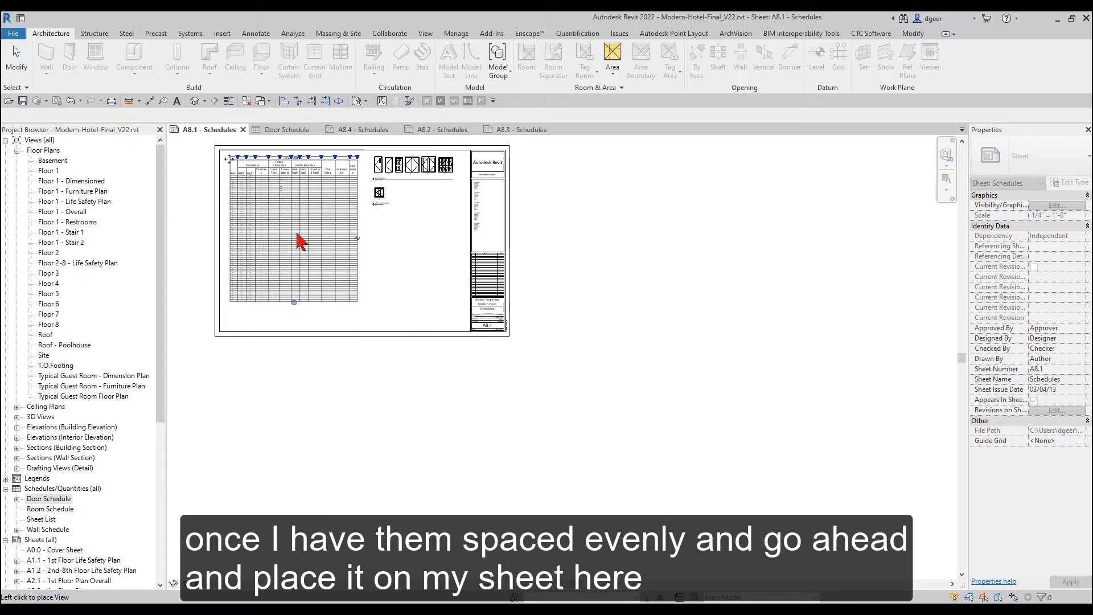
Step: Place the first even segment on A8.1 and review the segments on A8.2 and A8.4
left_click(292, 237)
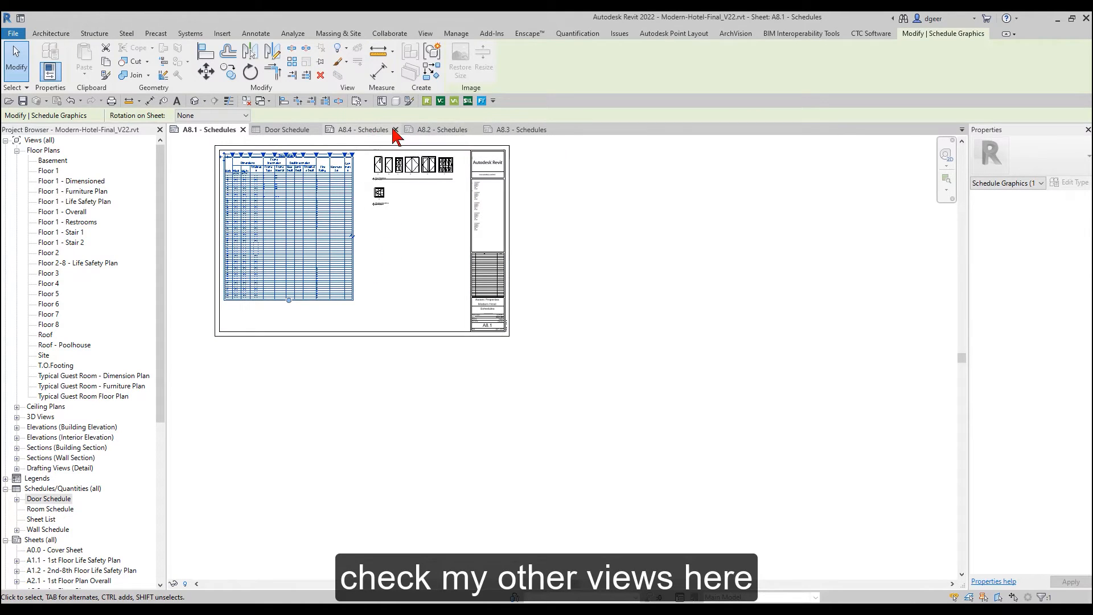
left_click(436, 128)
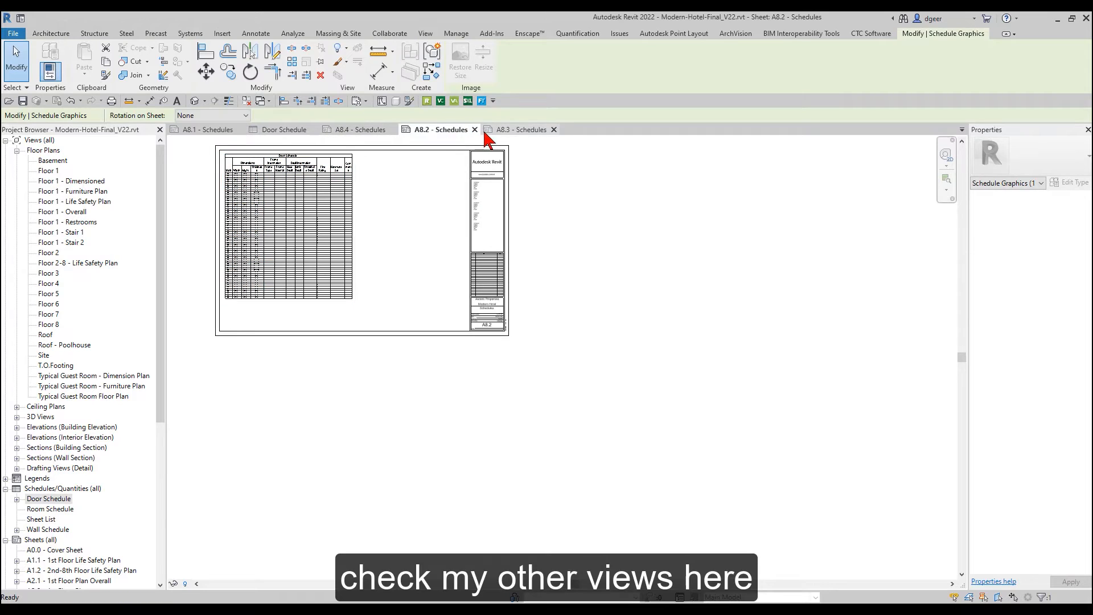
left_click(355, 129)
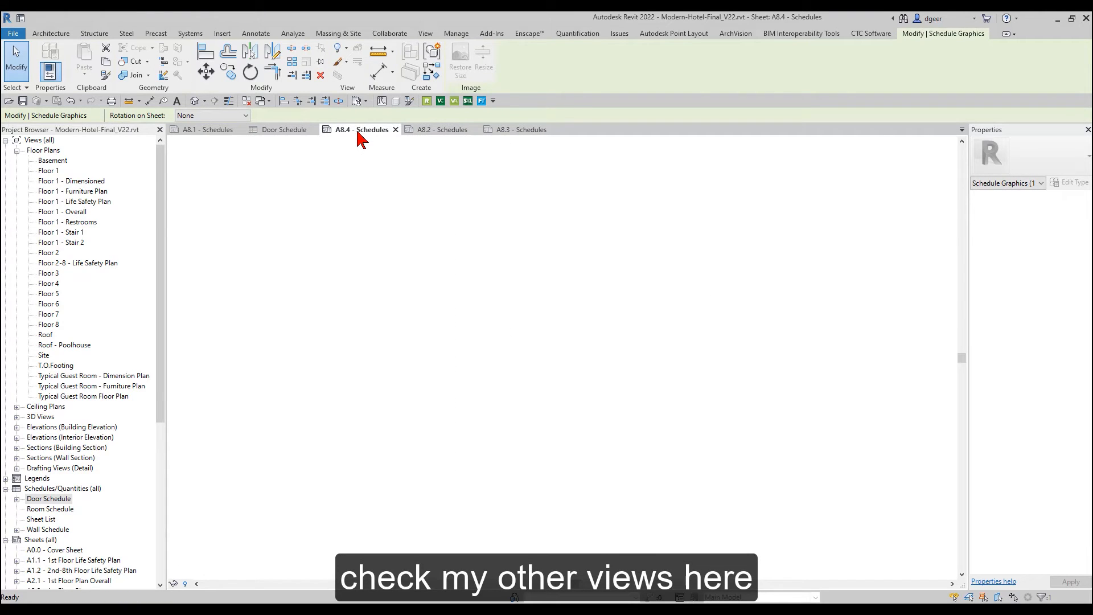
left_click(207, 129)
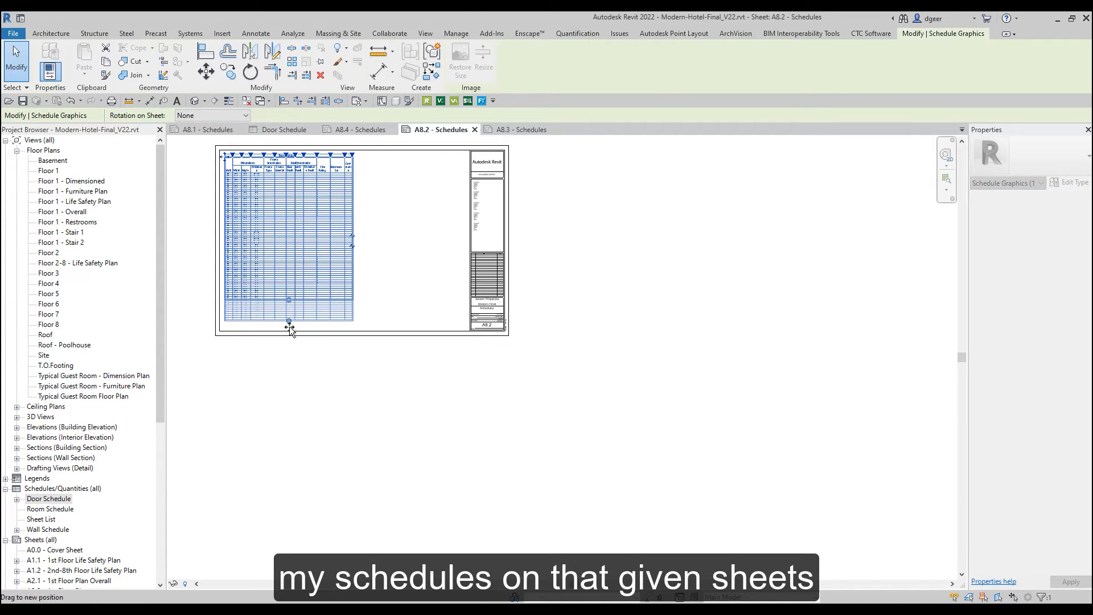
Step: Stretch the Door Schedule segment to fill A8.2 and check the remaining rows on A8.4
left_click(519, 128)
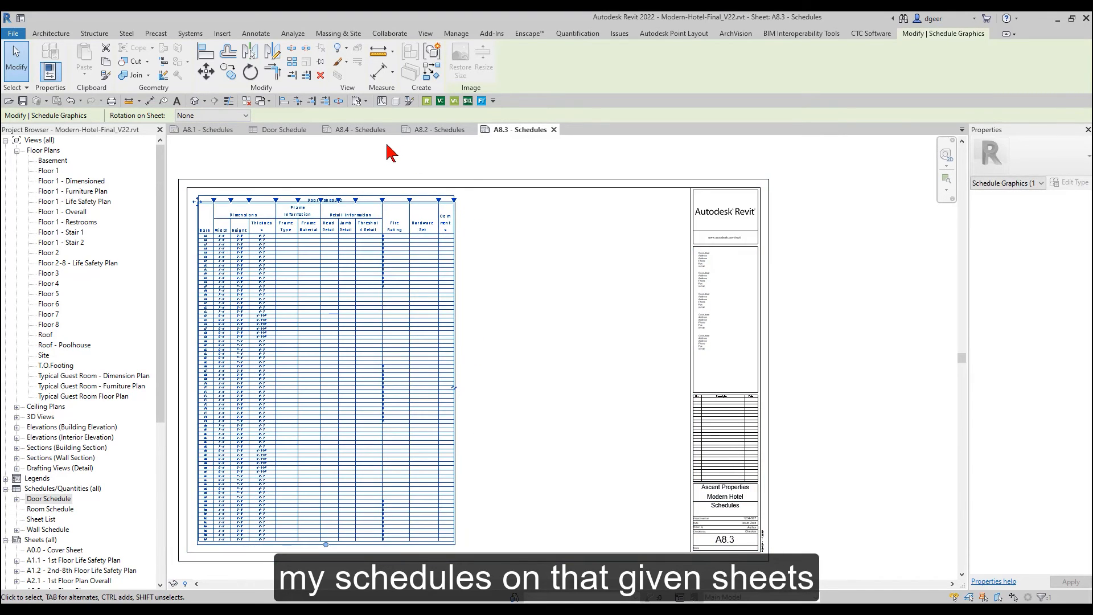
left_click(362, 129)
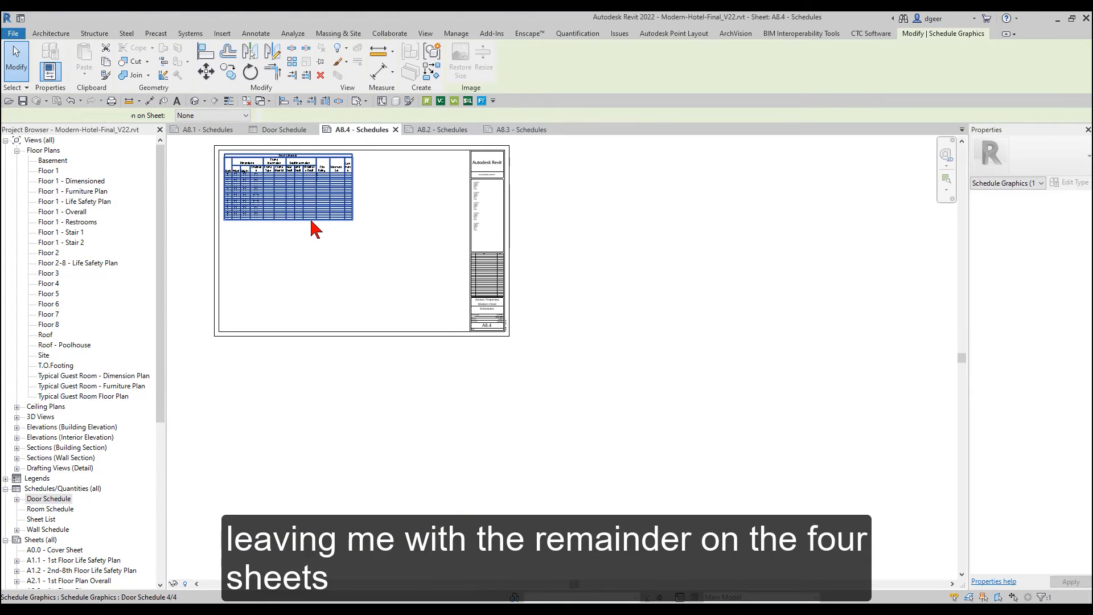